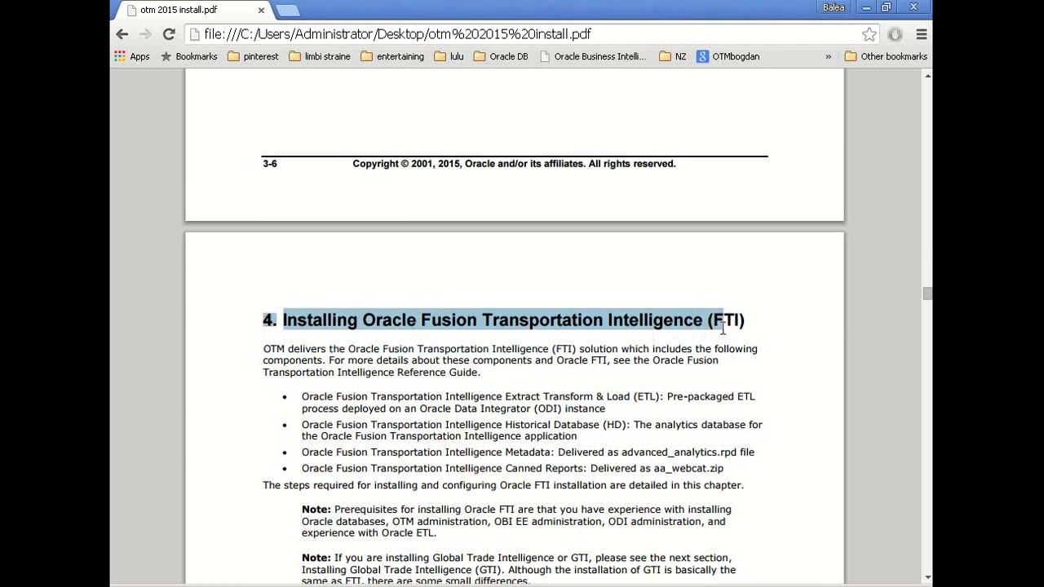
# Scroll the install guide PDF down to Chapter 4, Installing FTI
pyautogui.scroll(-3)
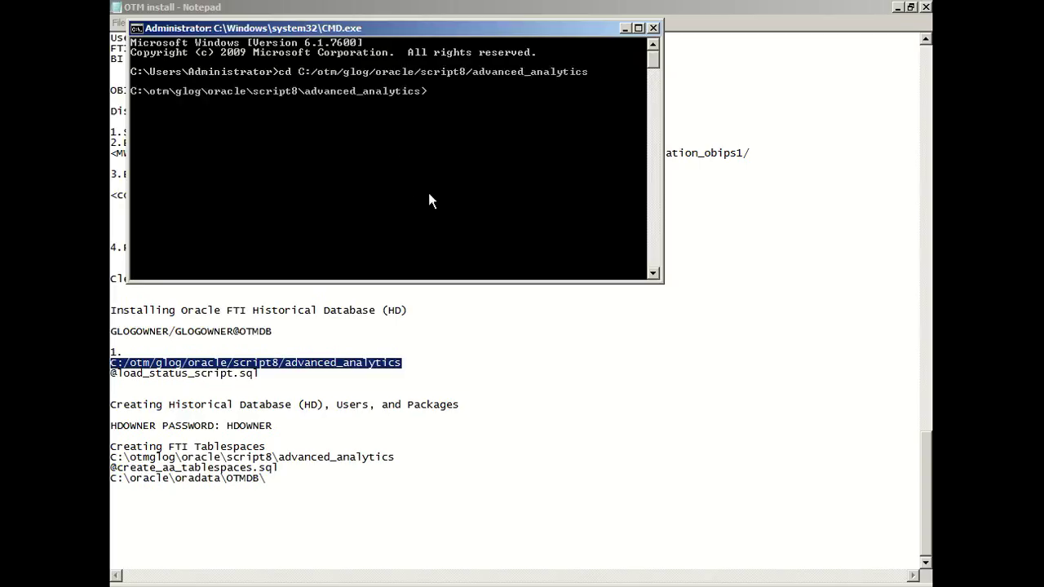
pyautogui.write('sqlplus GLOG')
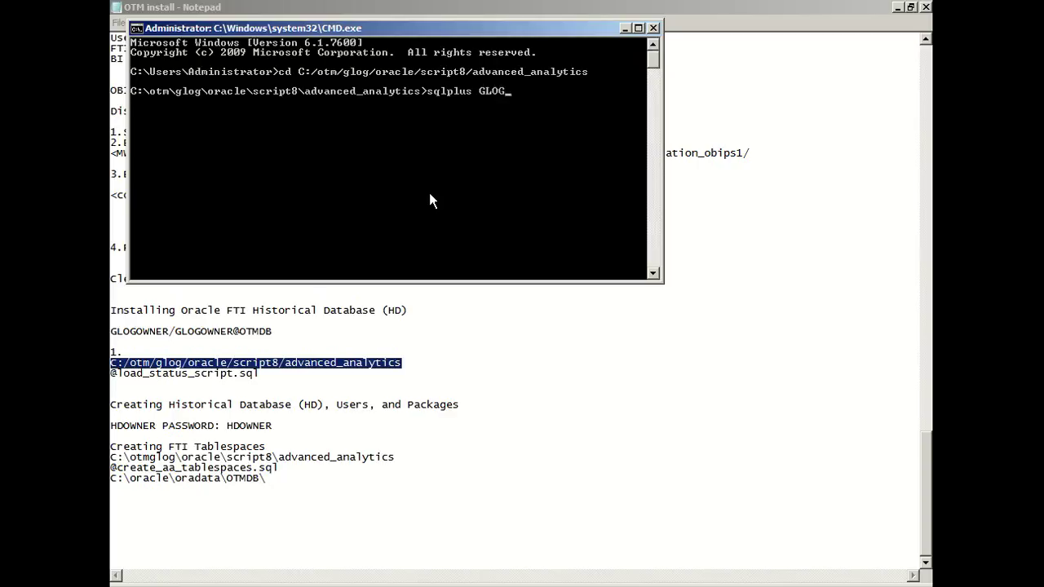
pyautogui.write('OWNER/')
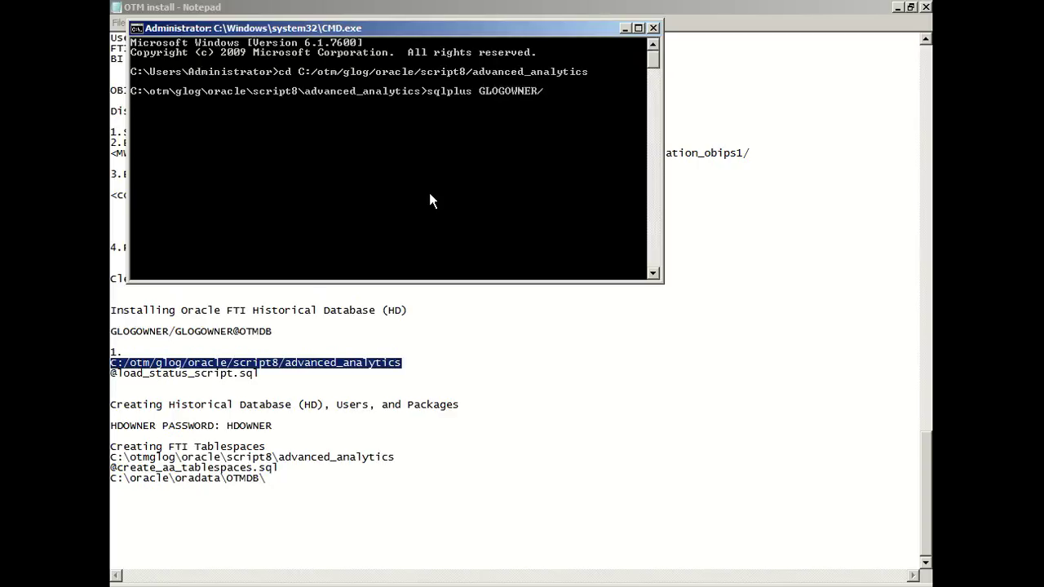
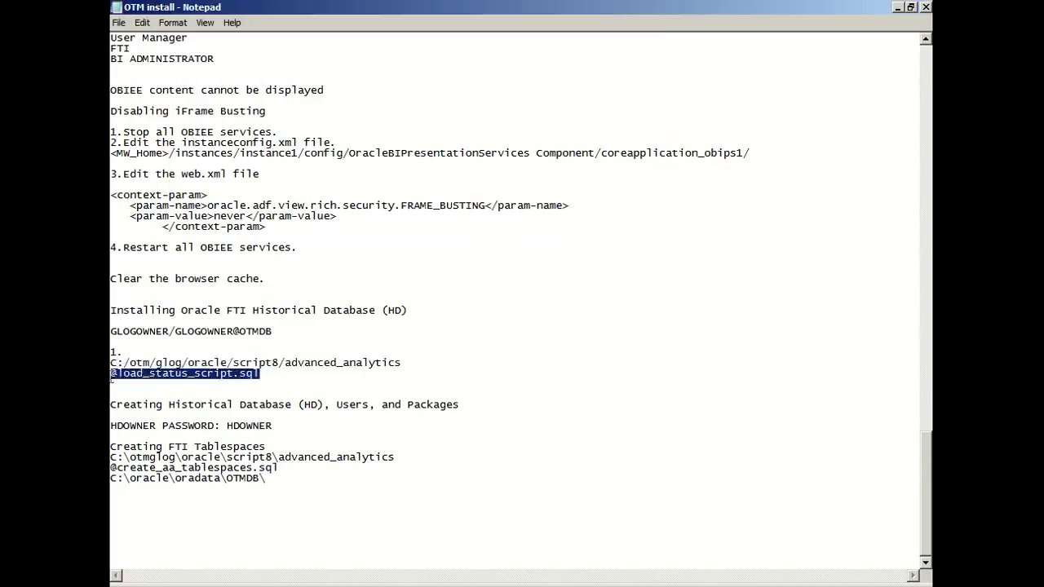
pyautogui.rightClick(264, 277)
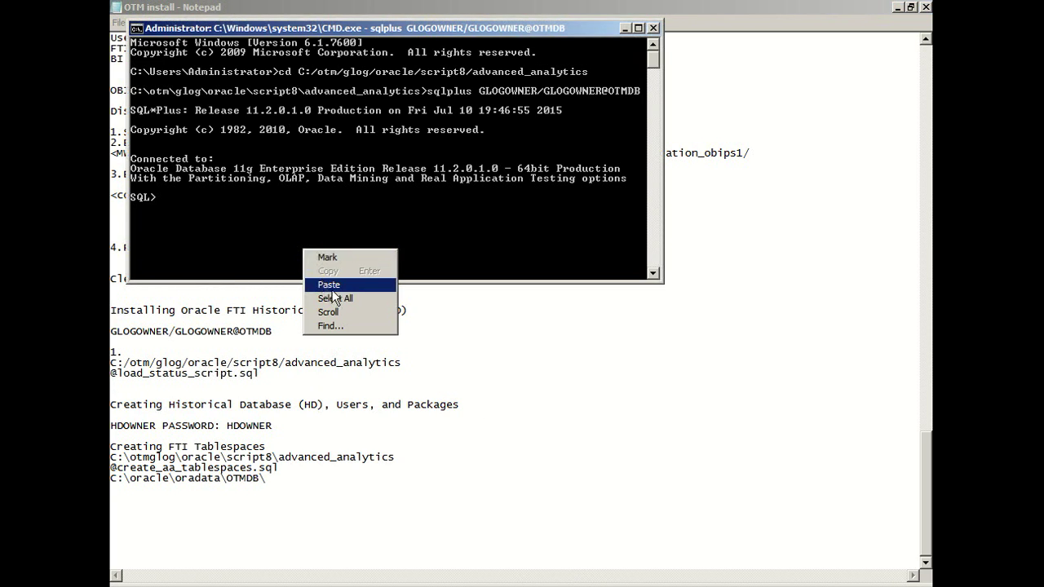
pyautogui.click(328, 284)
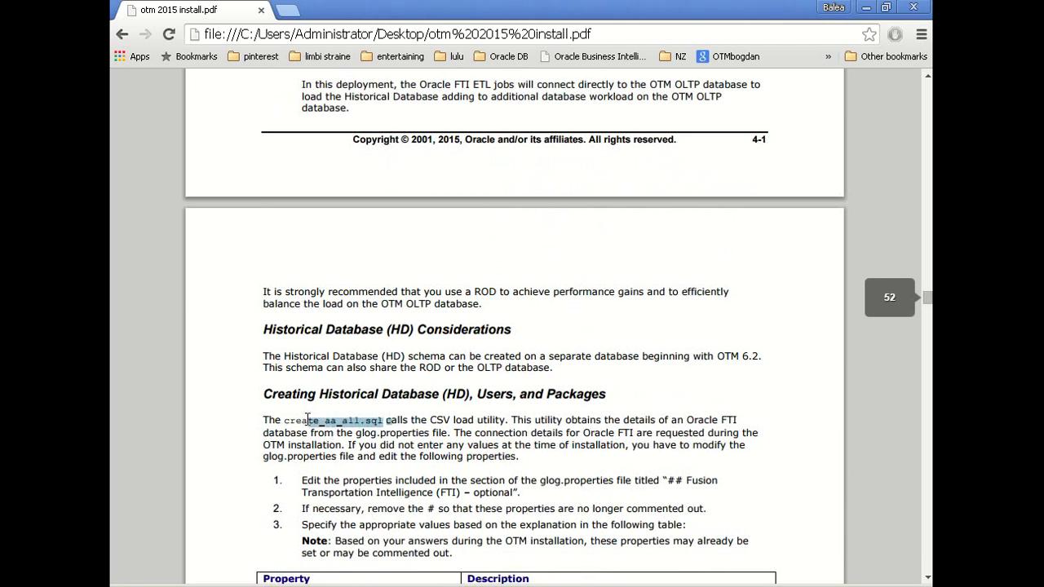
# Open C:\otm\glog\config\glog.properties in Notepad
pyautogui.scroll(-3)
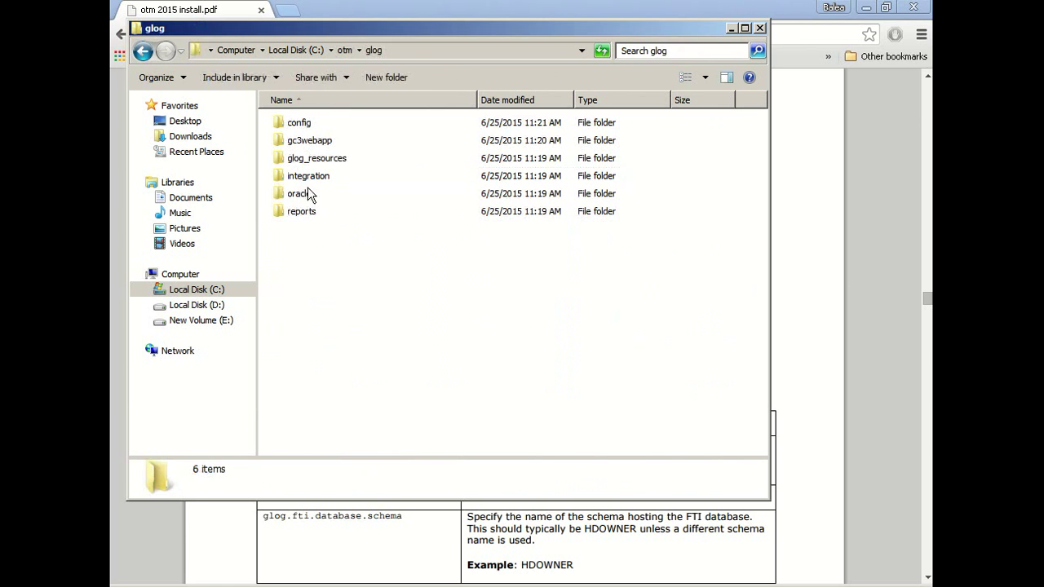
pyautogui.doubleClick(299, 122)
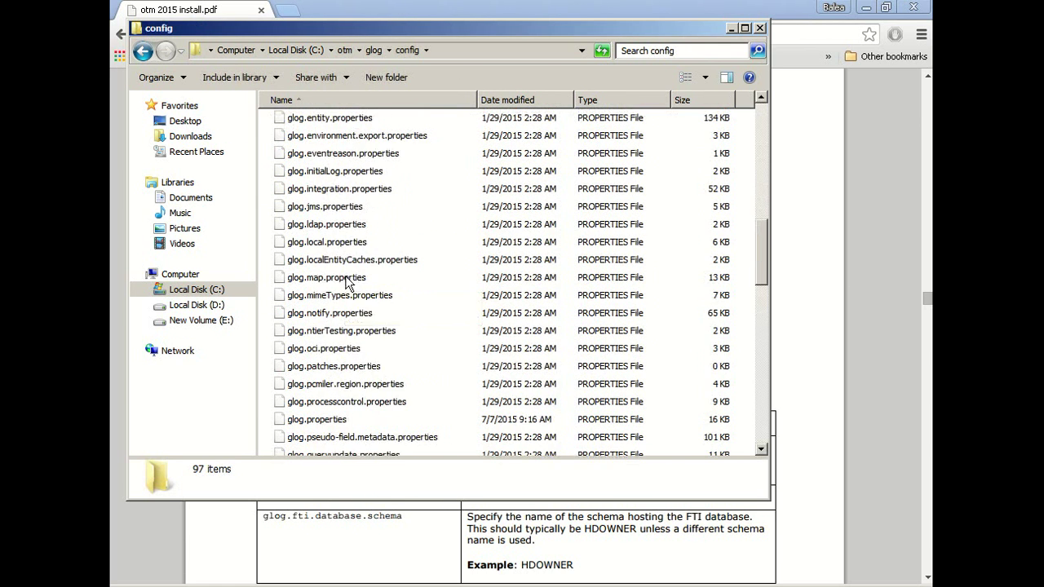
pyautogui.scroll(-3)
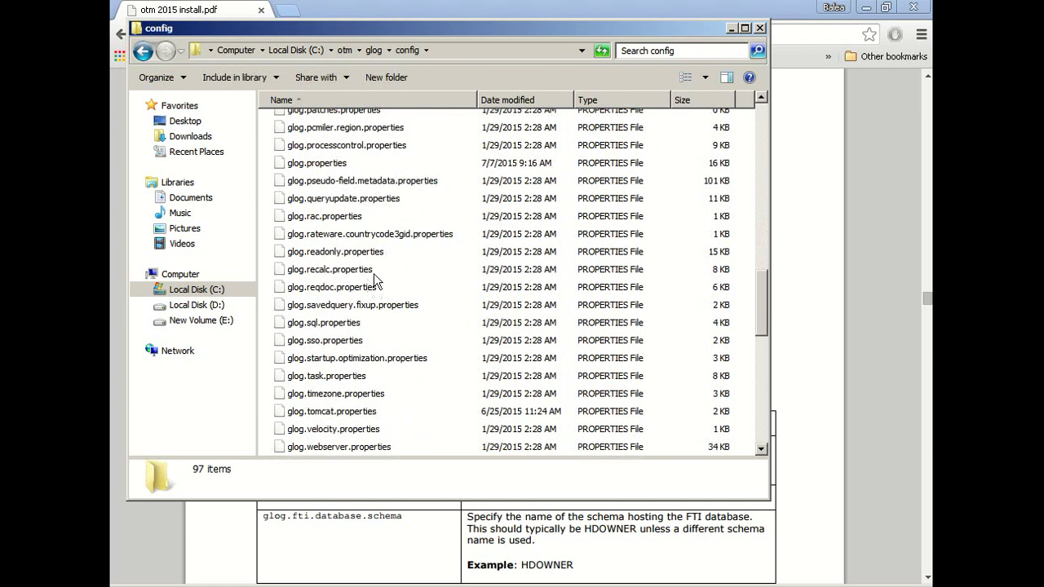
pyautogui.click(316, 205)
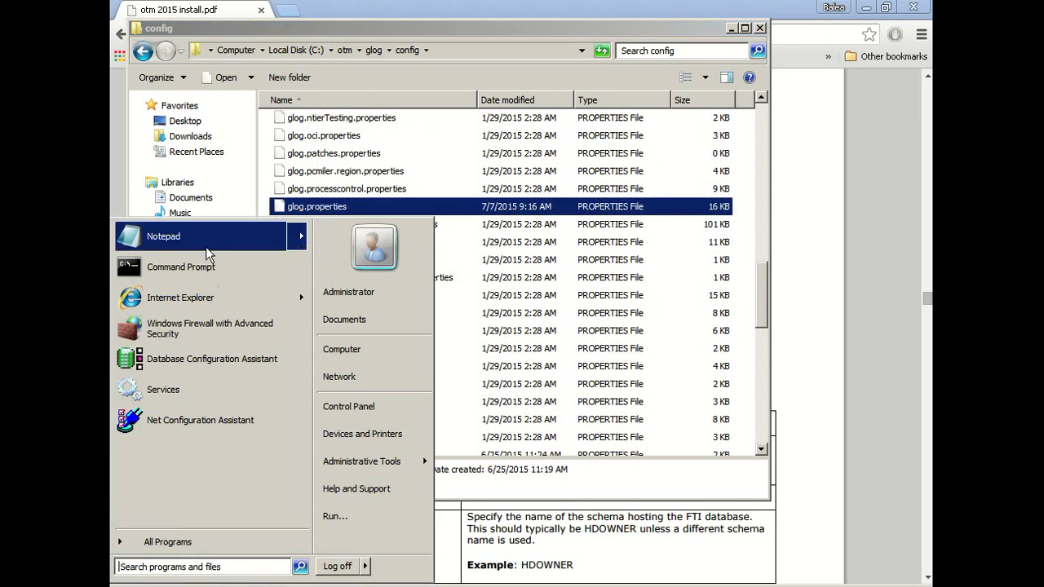
pyautogui.click(163, 235)
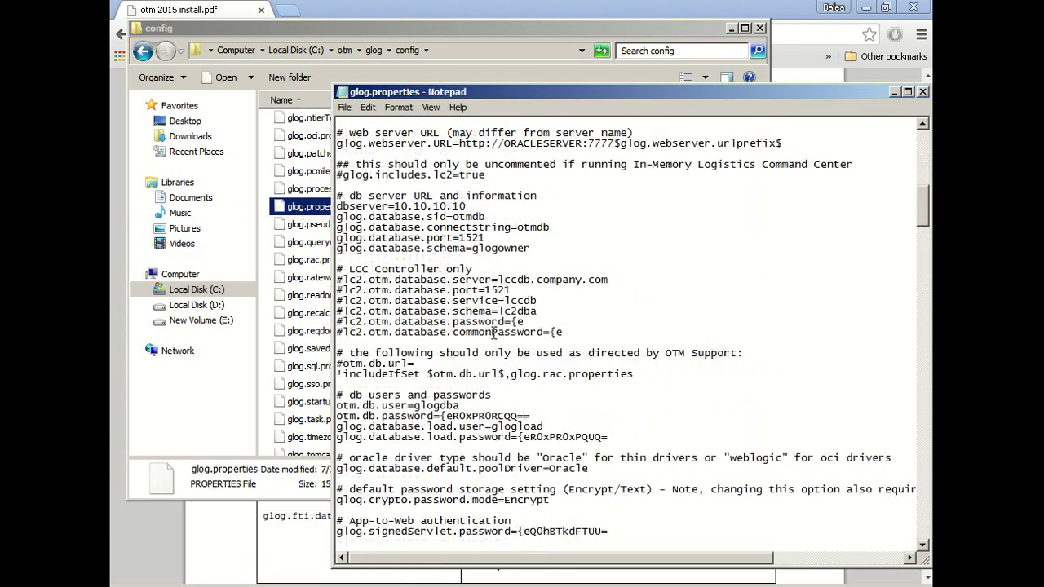
# Scroll to the FTI section of glog.properties and pick out a database setting value
pyautogui.scroll(-3)
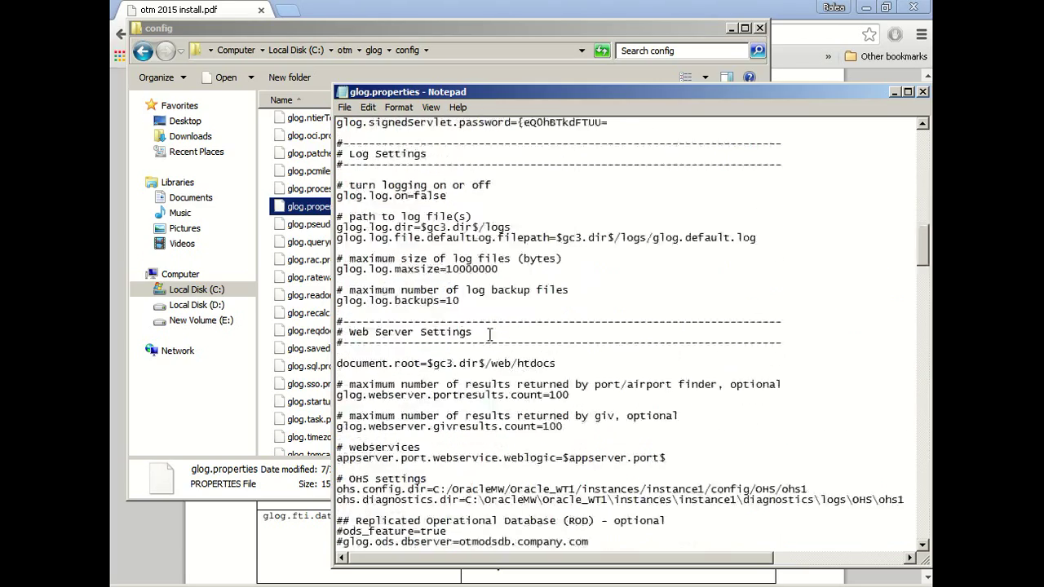
pyautogui.scroll(-3)
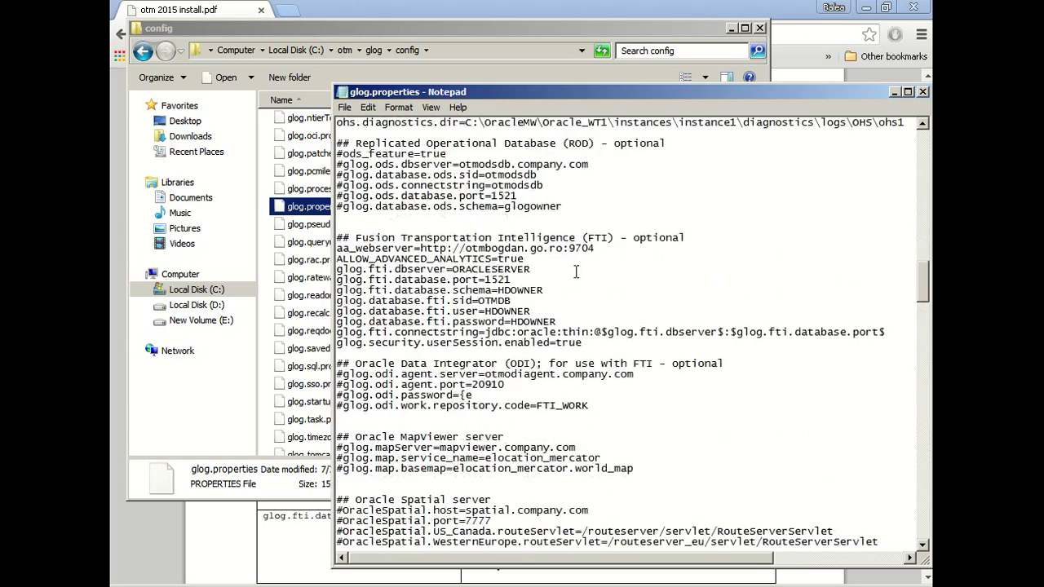
pyautogui.doubleClick(522, 290)
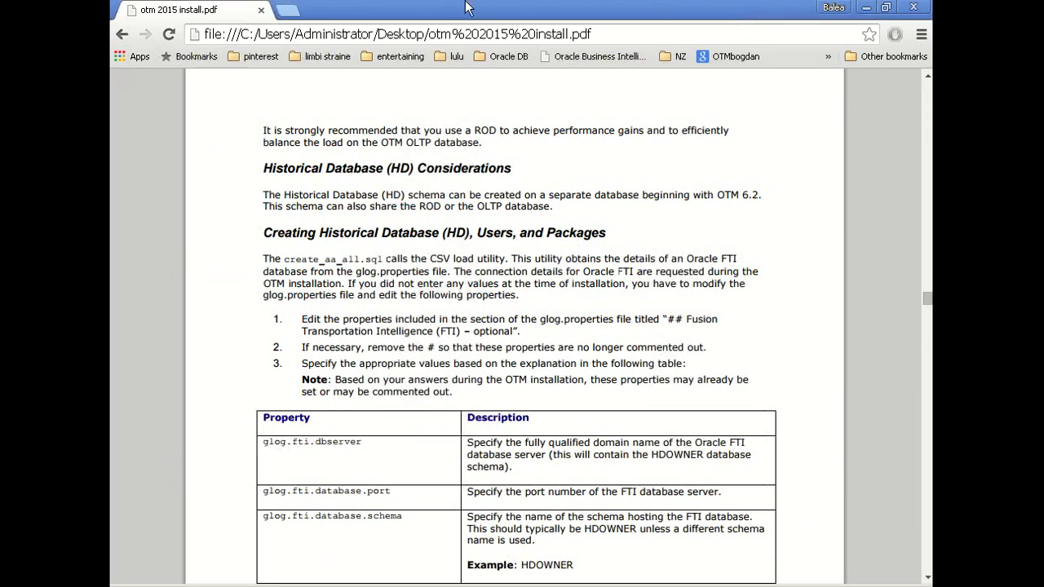
# Scroll the guide down to the Creating FTI Tablespaces section
pyautogui.scroll(-3)
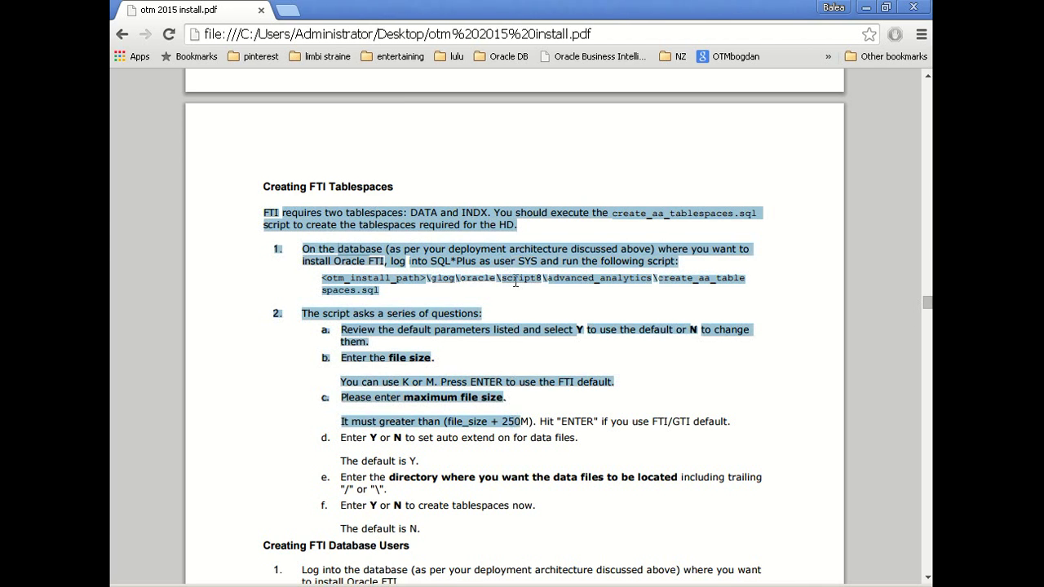
pyautogui.scroll(-3)
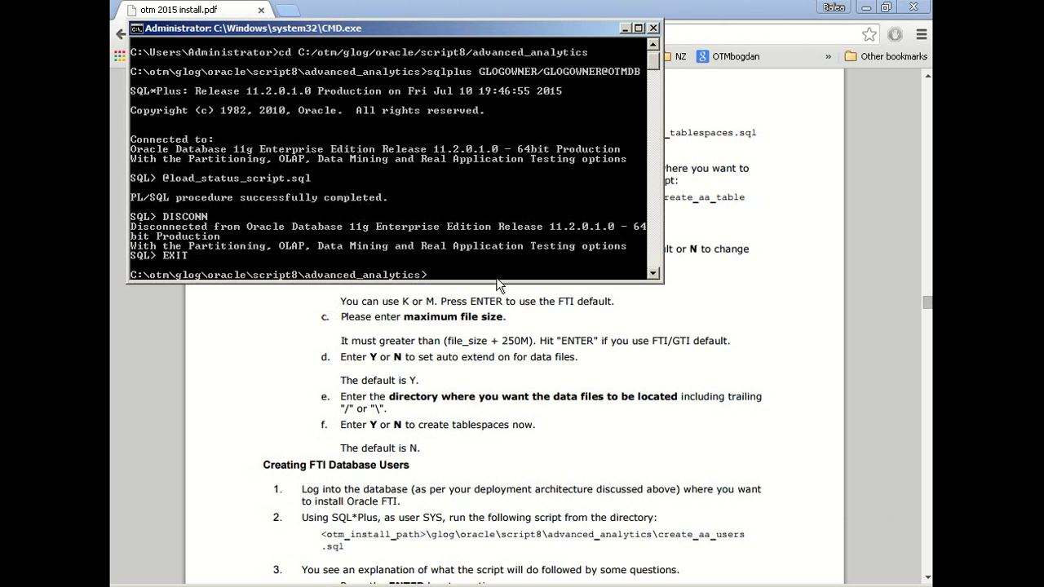
pyautogui.write('SQLPLUS AS')
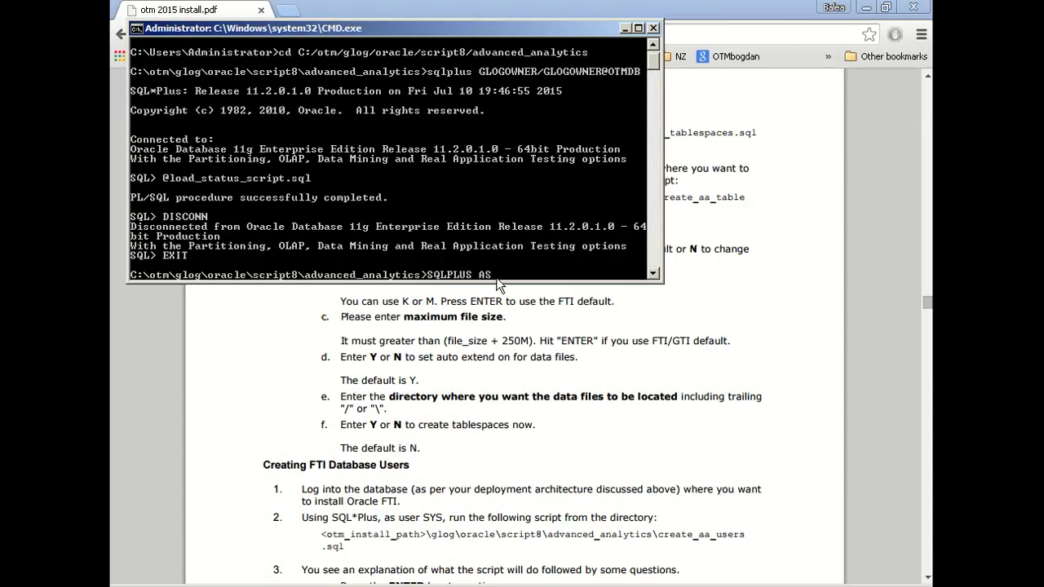
pyautogui.write('S SYSDBA')
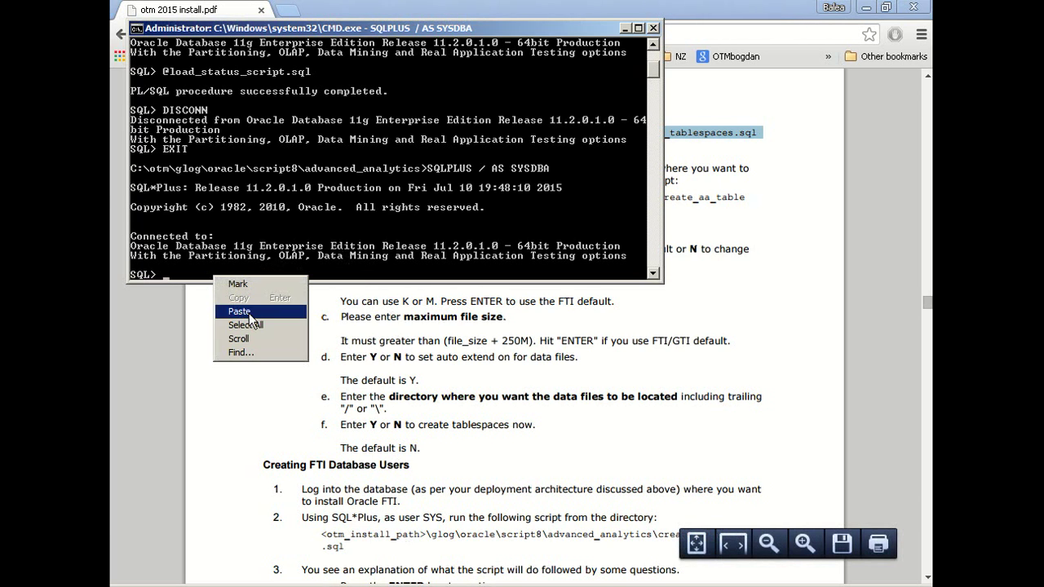
pyautogui.click(238, 312)
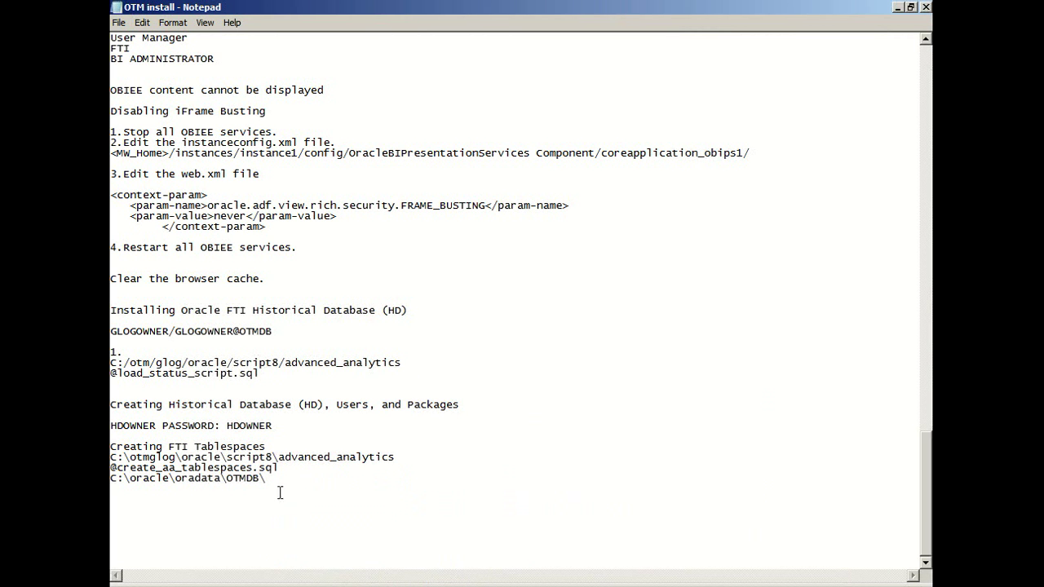
# Answer the script with default sizes and data file directory C:\oracle\oradata\OTMDB\
pyautogui.tripleClick(188, 478)
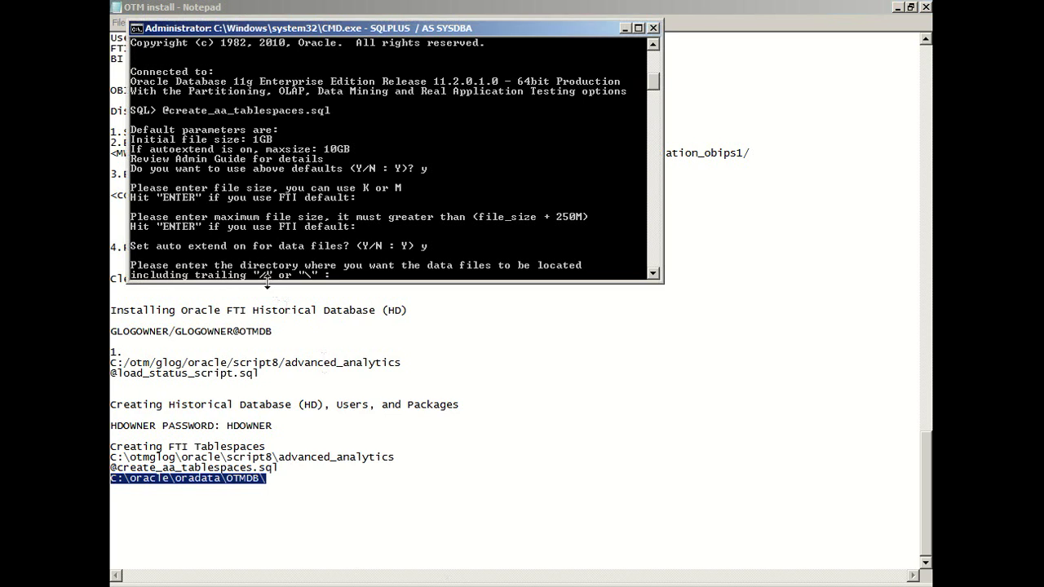
pyautogui.write('C:\\oracle\\oradata\\OTMDB\\')
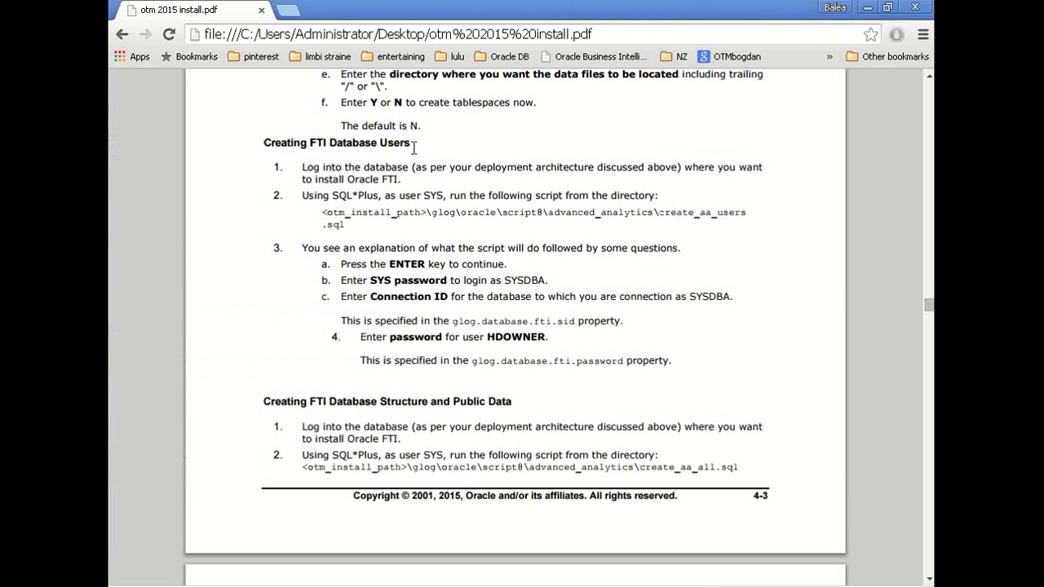
pyautogui.moveTo(498, 173)
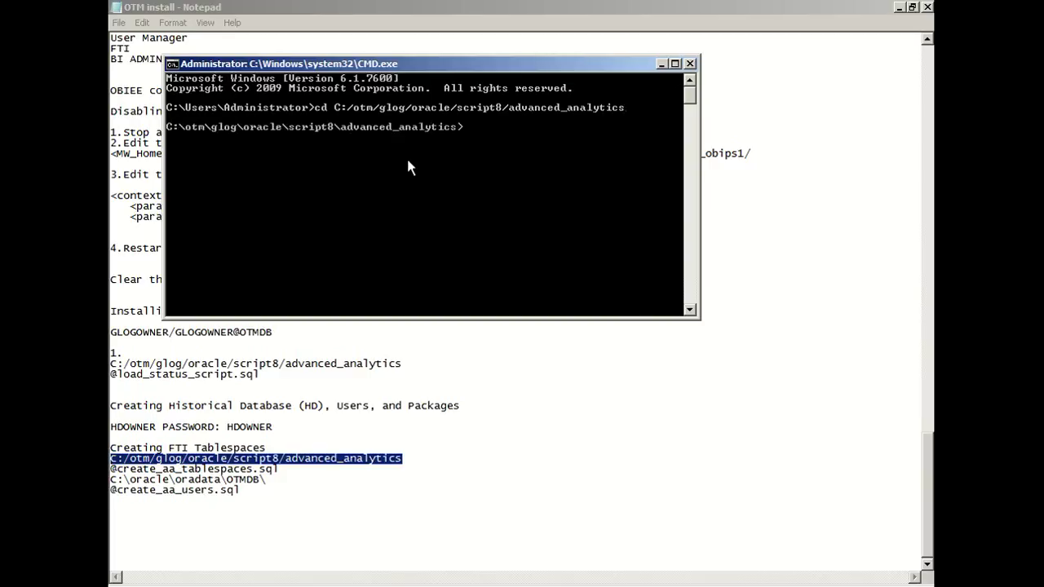
# Connect sqlplus / as sysdba and start the create_aa_users script
pyautogui.write('sqlplus as')
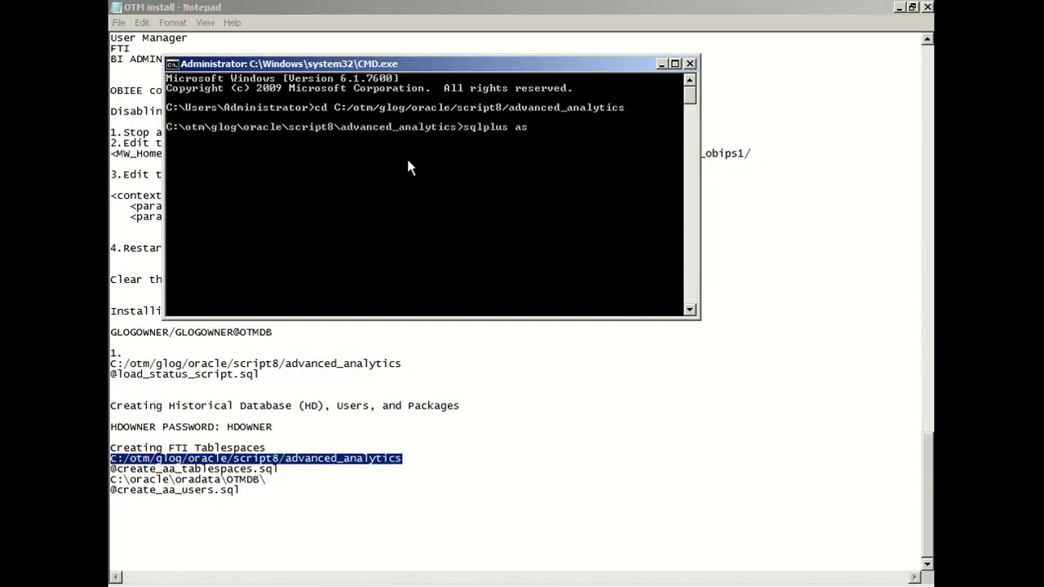
pyautogui.moveTo(430, 186)
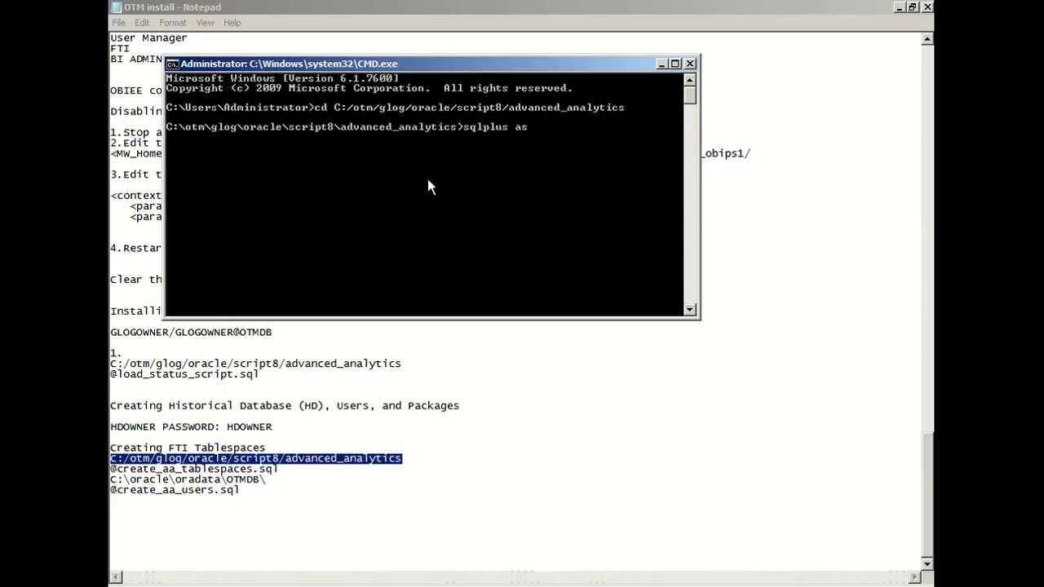
pyautogui.write('/ as sysdba')
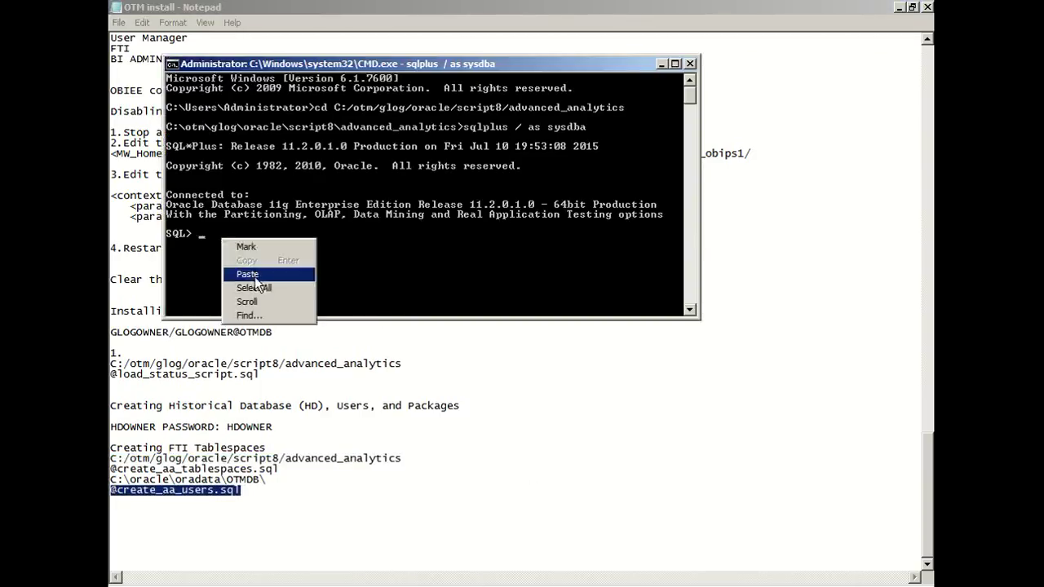
pyautogui.click(248, 274)
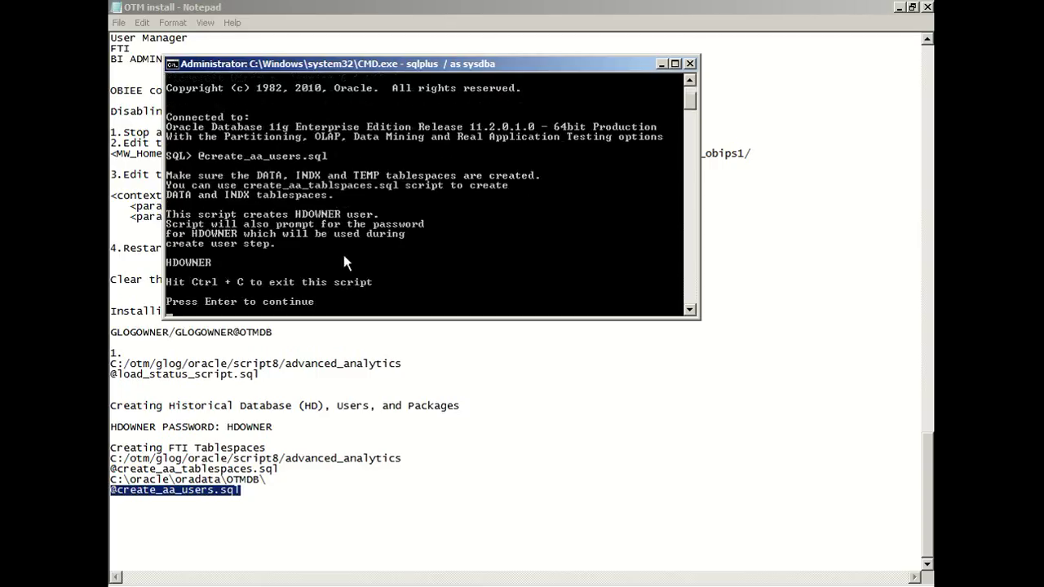
pyautogui.press('enter')
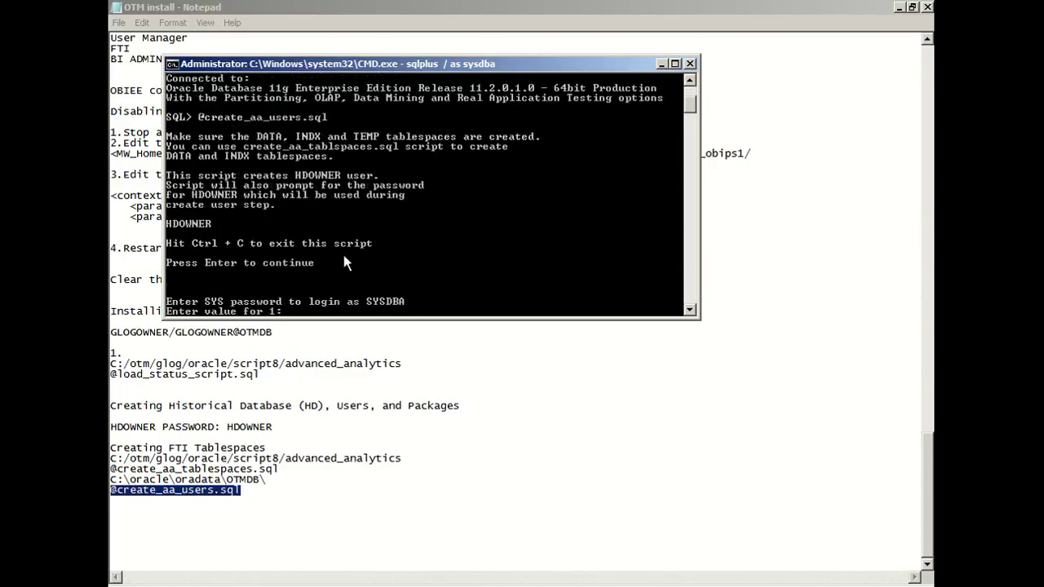
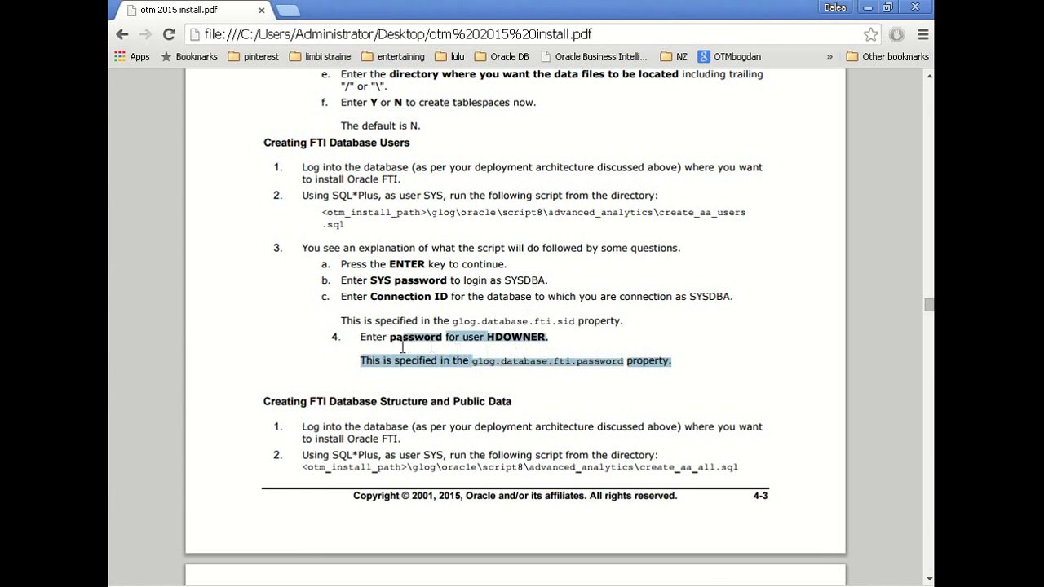
# Scroll to Creating FTI Database Structure and Public Data and select create_aa_all.sql
pyautogui.scroll(-3)
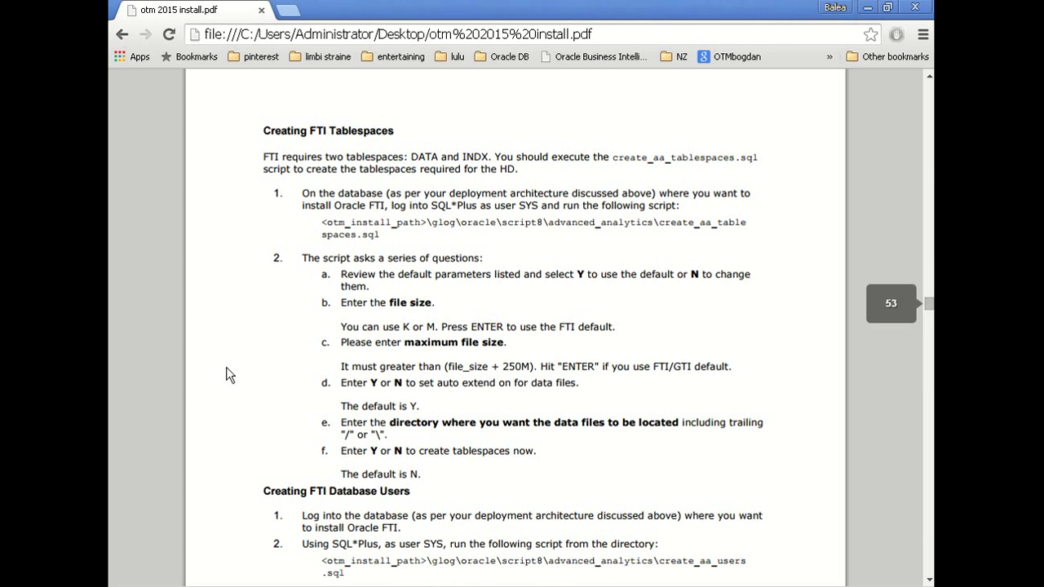
pyautogui.scroll(-3)
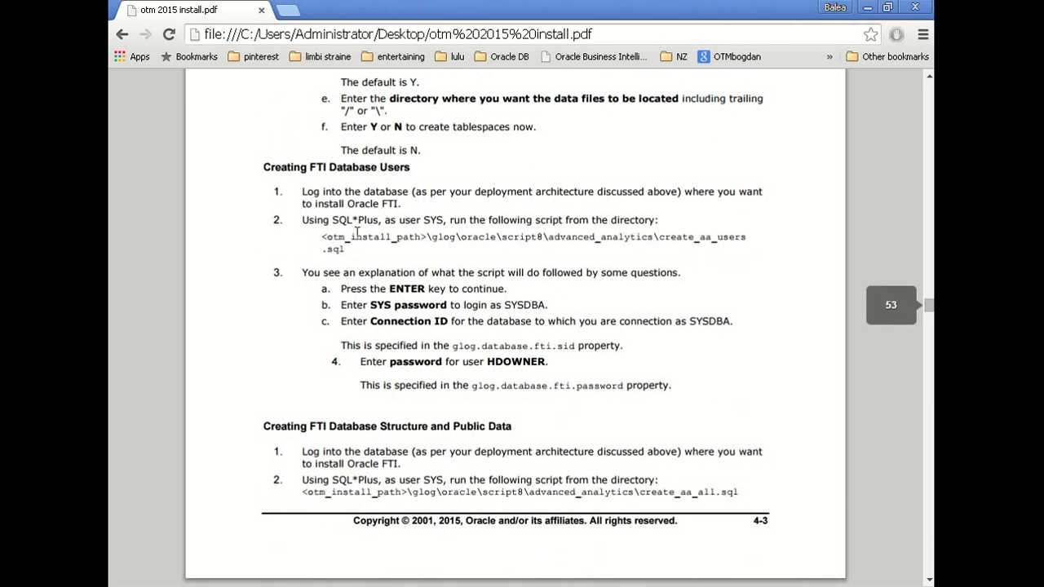
pyautogui.scroll(-3)
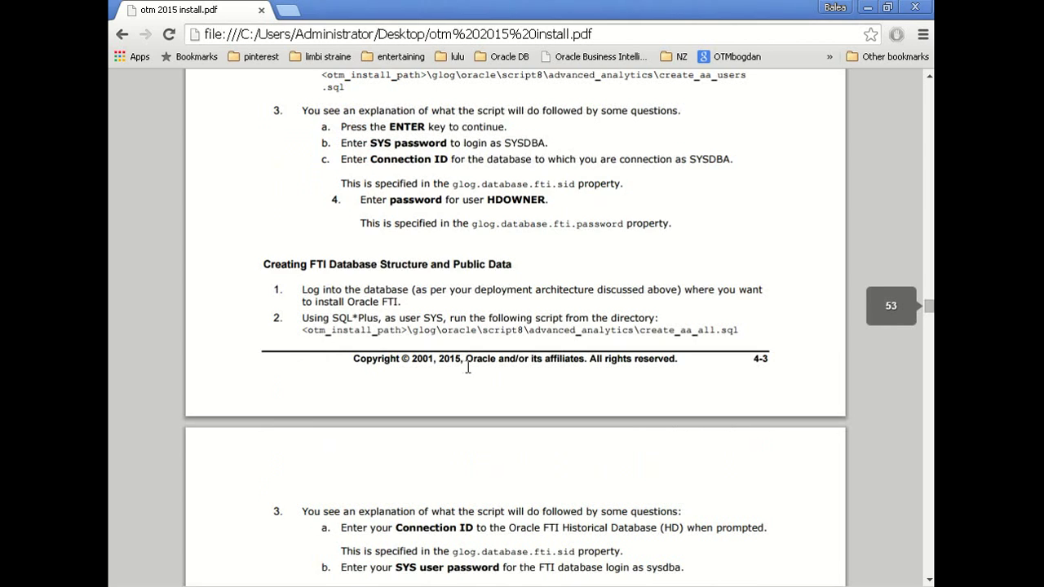
pyautogui.scroll(-3)
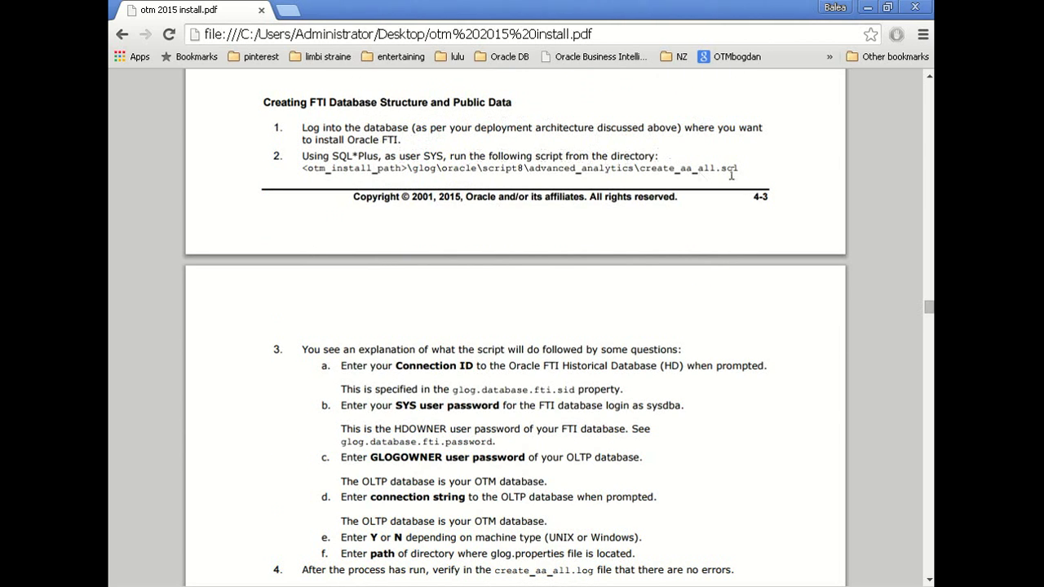
pyautogui.moveTo(669, 166); pyautogui.dragTo(734, 166)
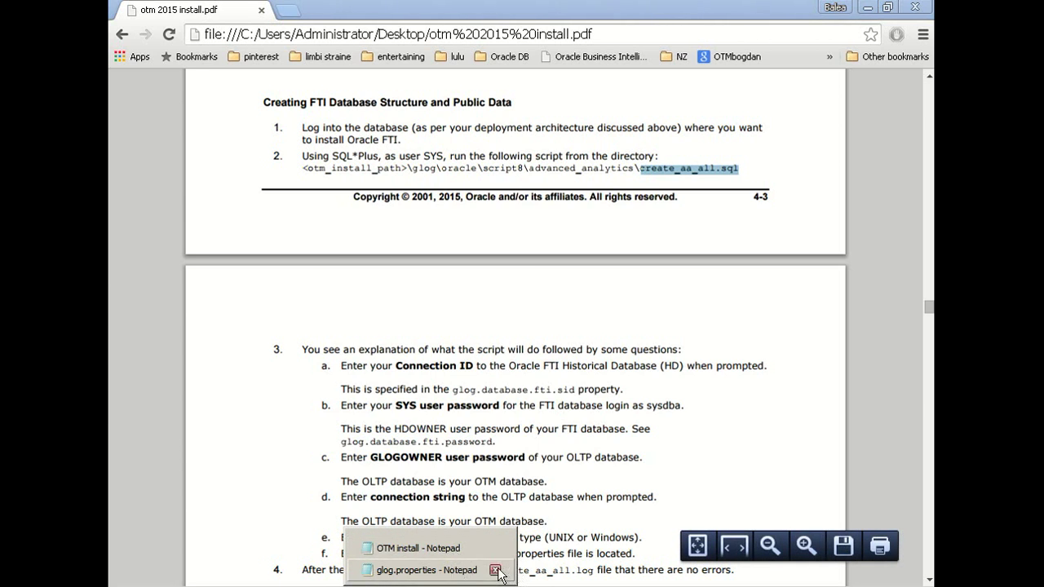
pyautogui.click(418, 548)
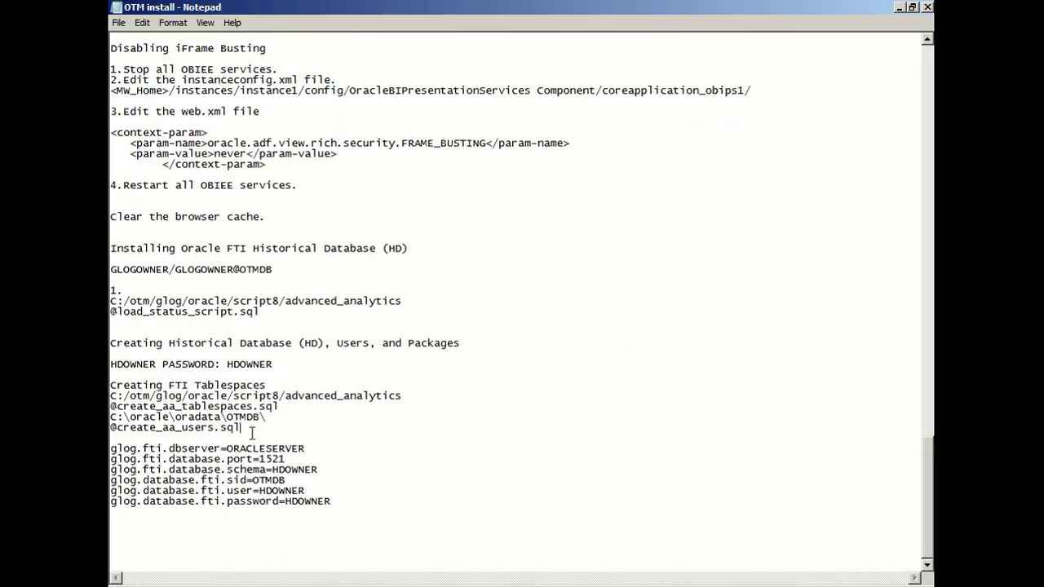
pyautogui.write('create_aa_all.sql')
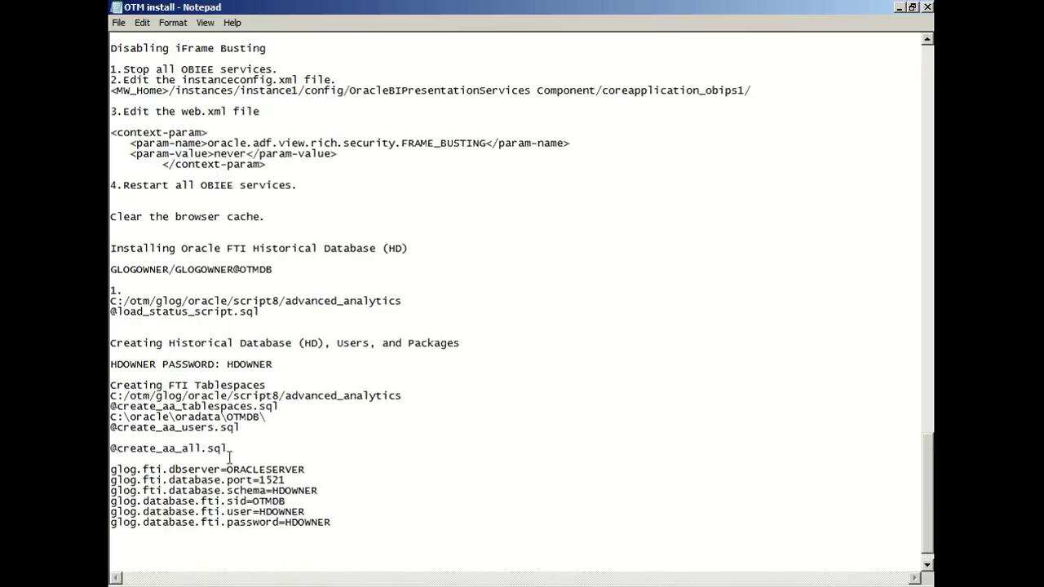
pyautogui.doubleClick(170, 447)
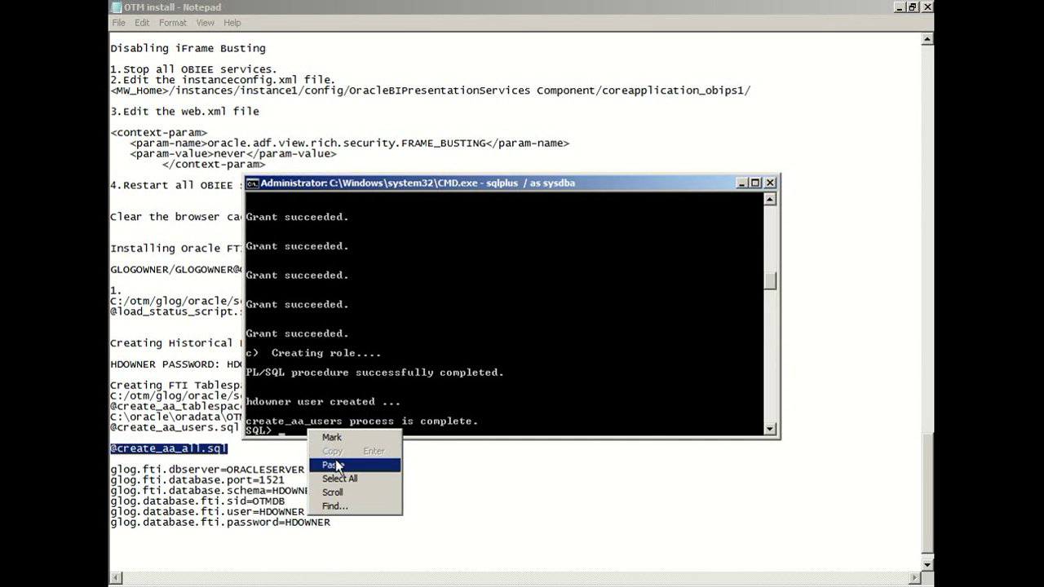
pyautogui.click(336, 463)
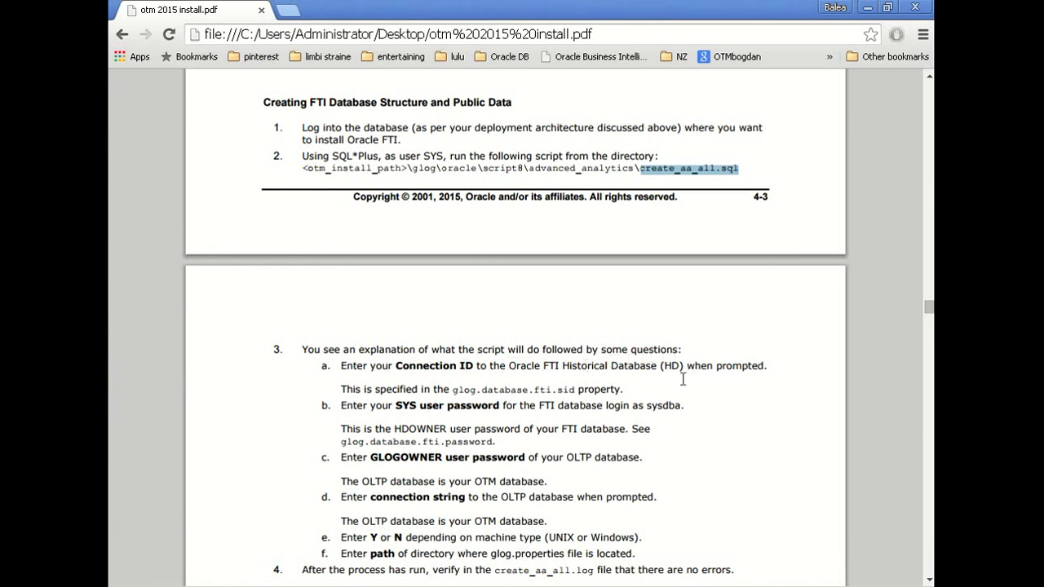
pyautogui.moveTo(584, 388)
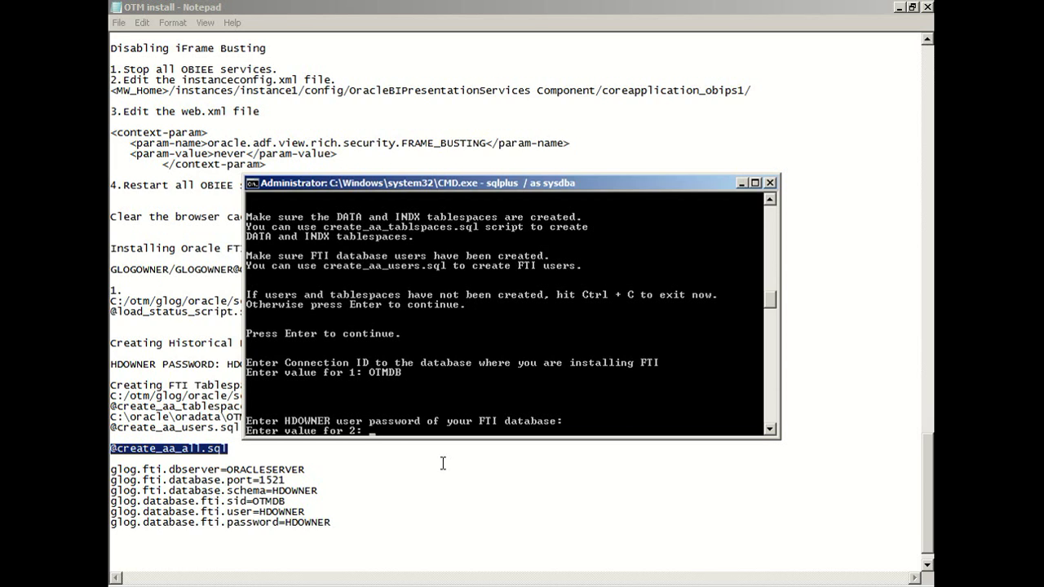
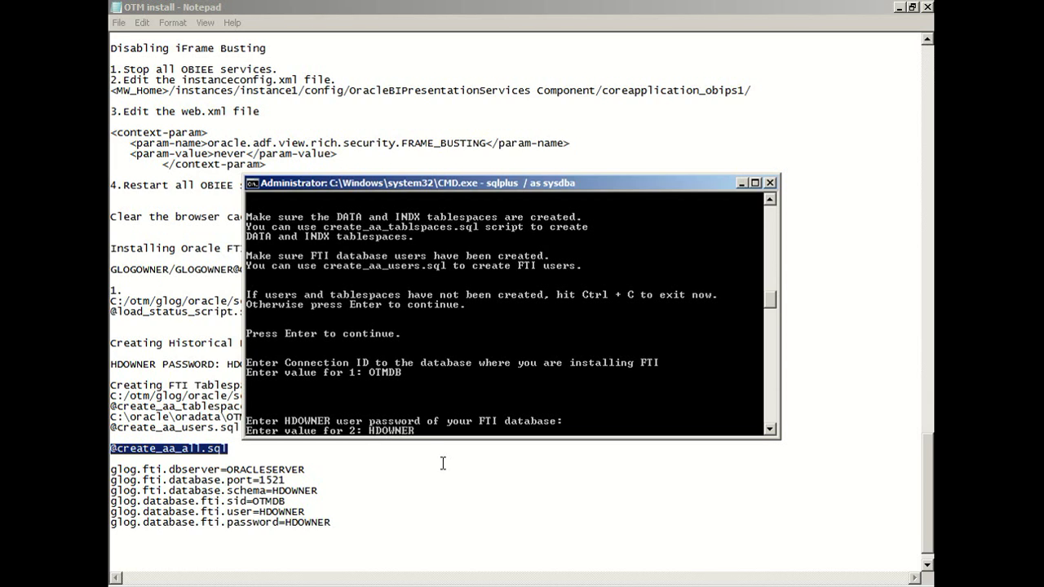
# Answer HDOWNER, GLOGOWNER, LOCALHOST:1521:OTMDB and N for Unix at the prompts
pyautogui.press('enter')
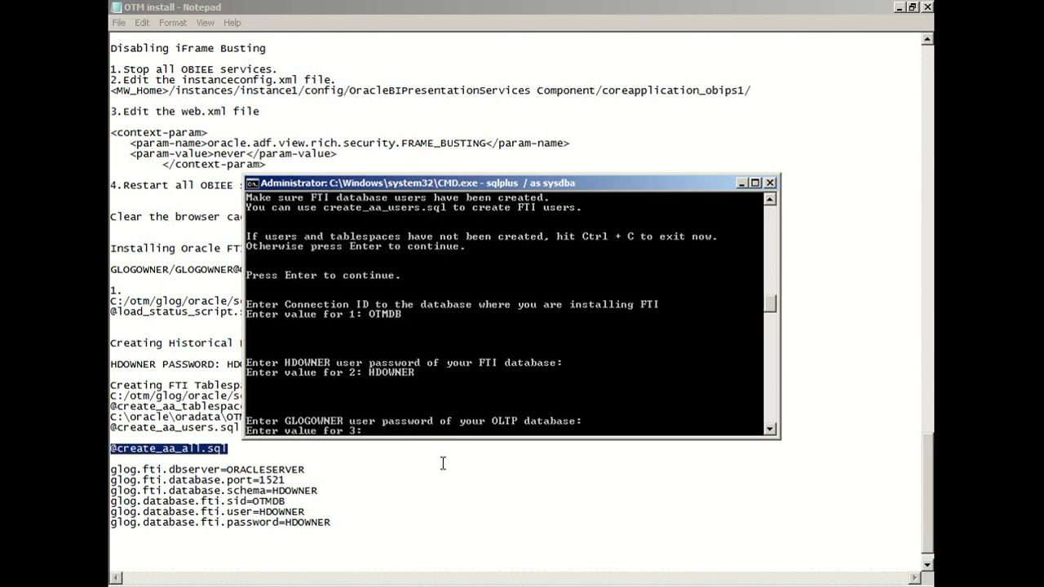
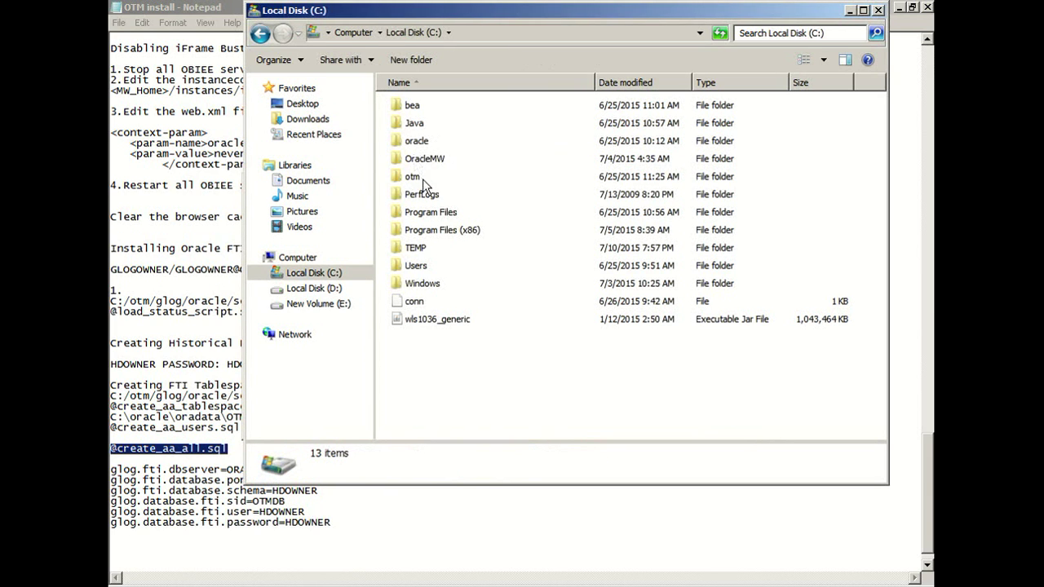
# Browse to the otm folder in Explorer to reveal the config folder's full path
pyautogui.doubleClick(412, 176)
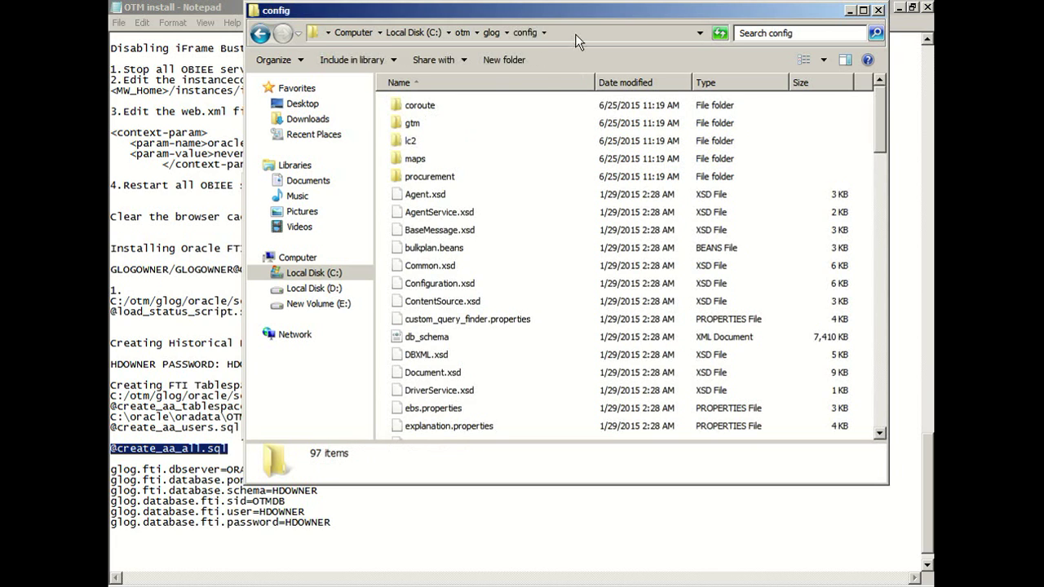
pyautogui.click(497, 33)
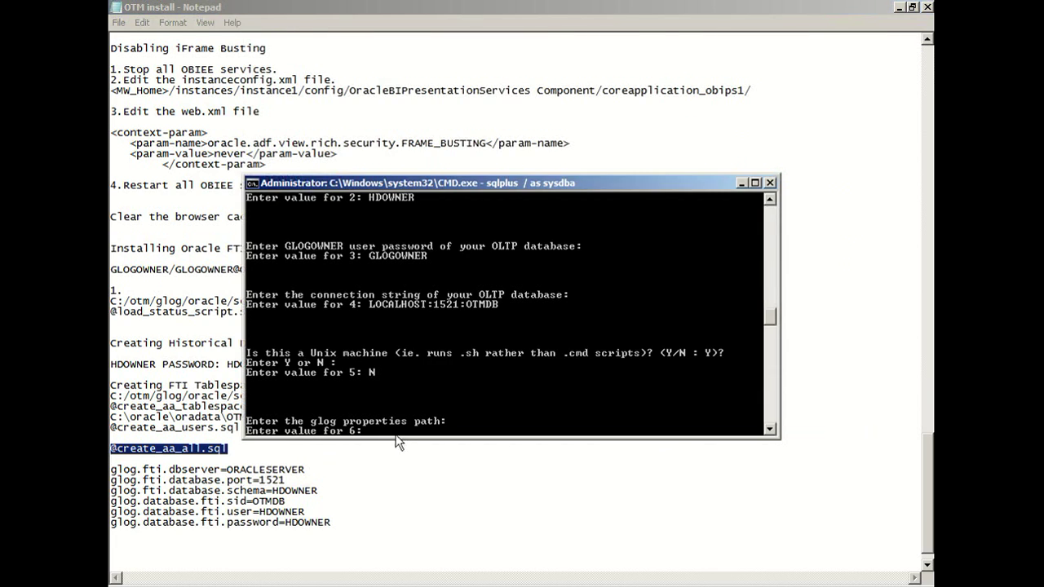
# Give the script C:\otm\glog\config as the glog properties path
pyautogui.write('C:\\otm\\glog\\config')
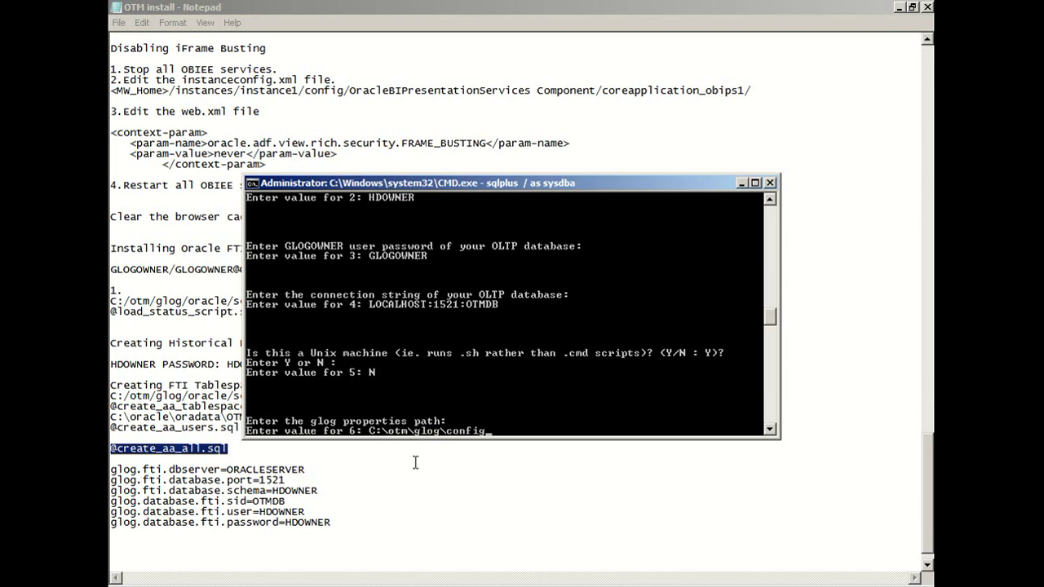
pyautogui.press('enter')
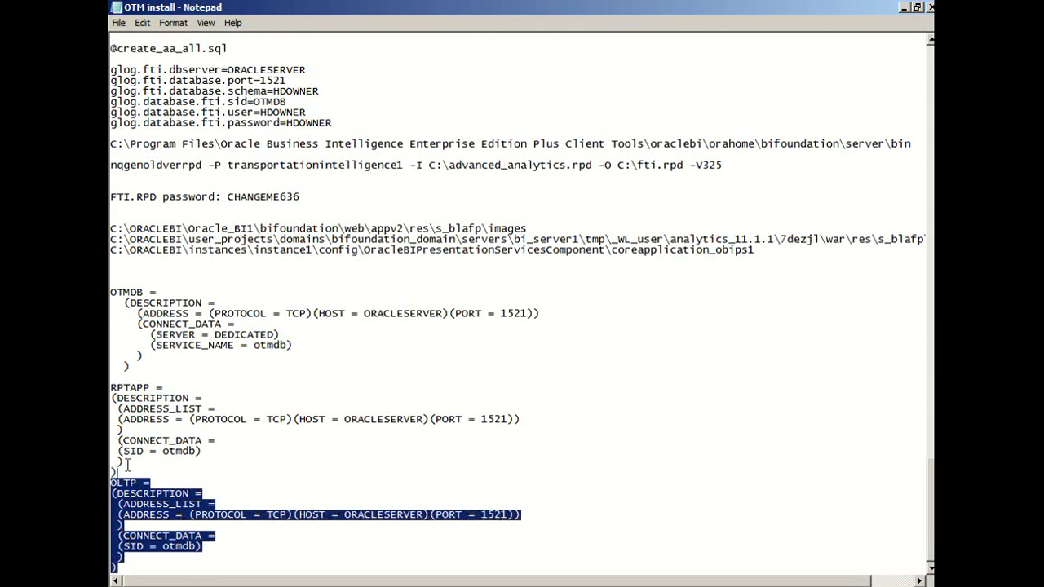
# Navigate Explorer to C:\ORACLEBI\Oracle_BI1\network\admin and open tnsnames.ora
pyautogui.click(346, 376)
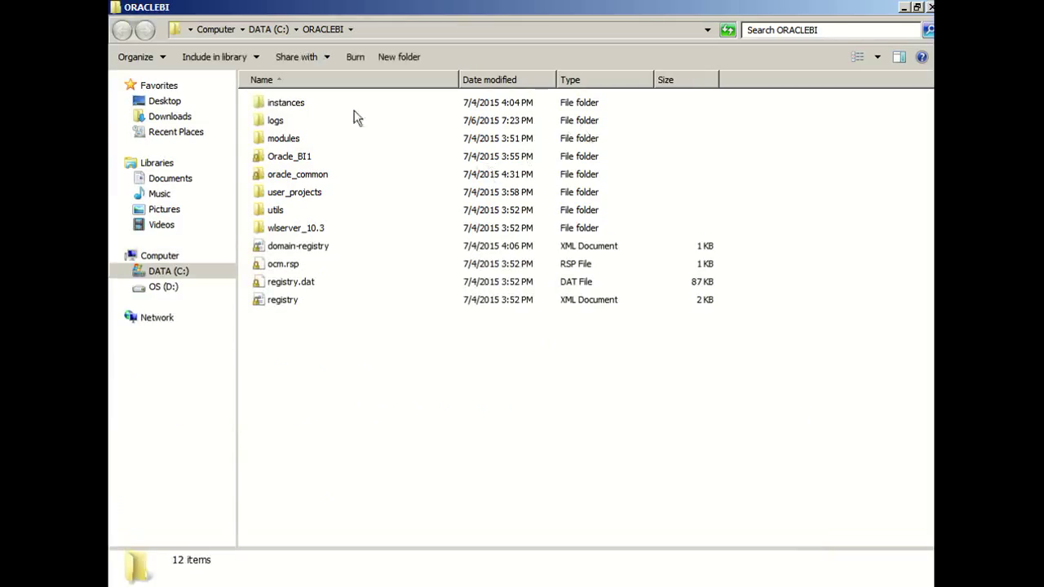
pyautogui.moveTo(326, 161)
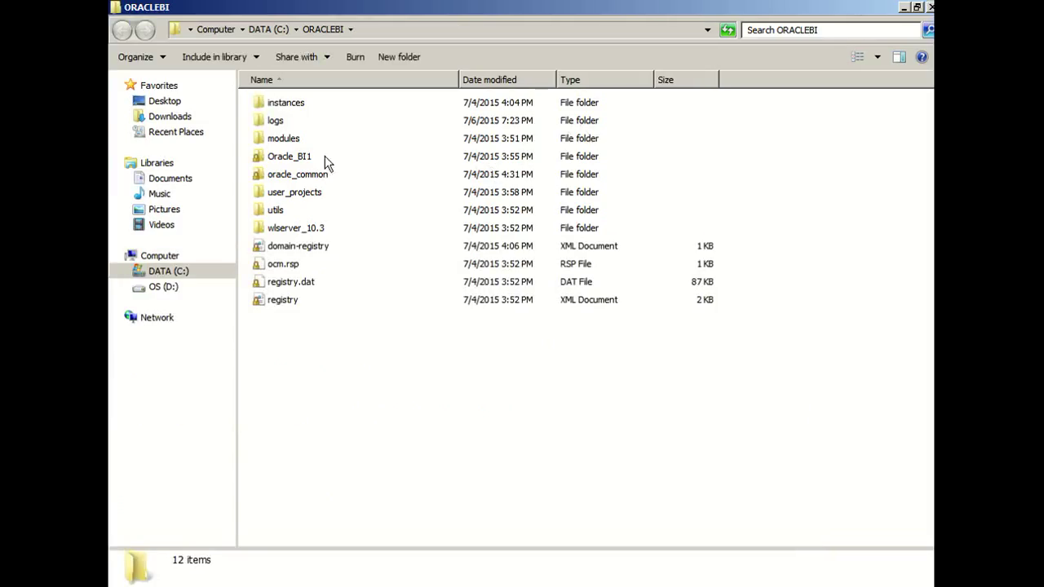
pyautogui.doubleClick(290, 157)
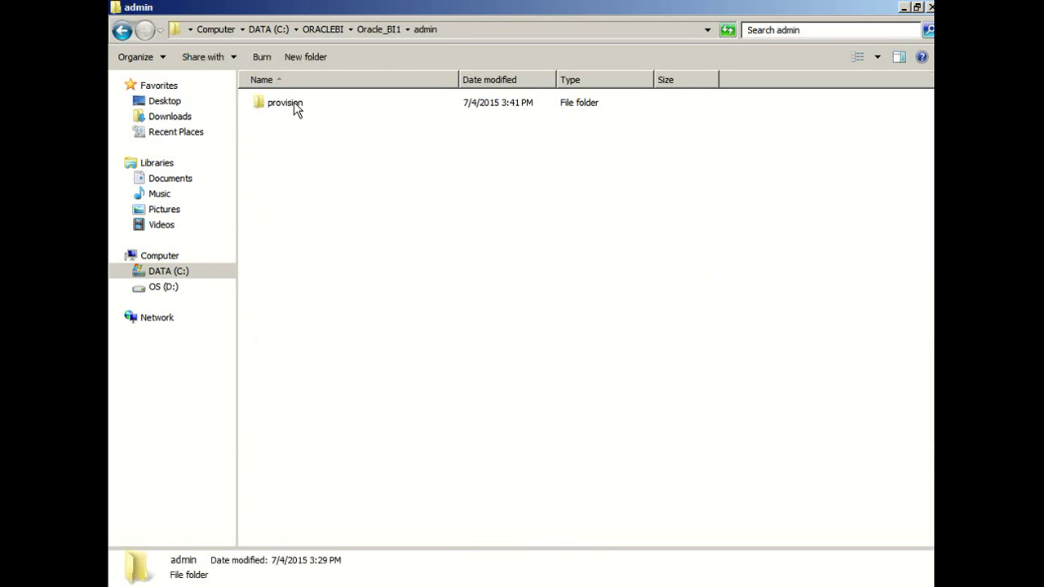
pyautogui.click(121, 29)
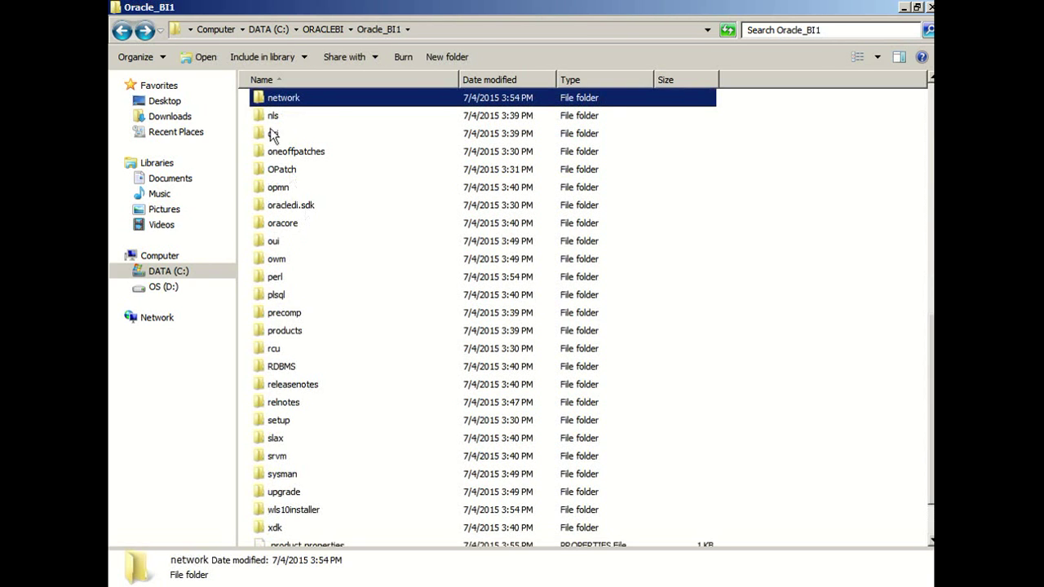
pyautogui.doubleClick(284, 98)
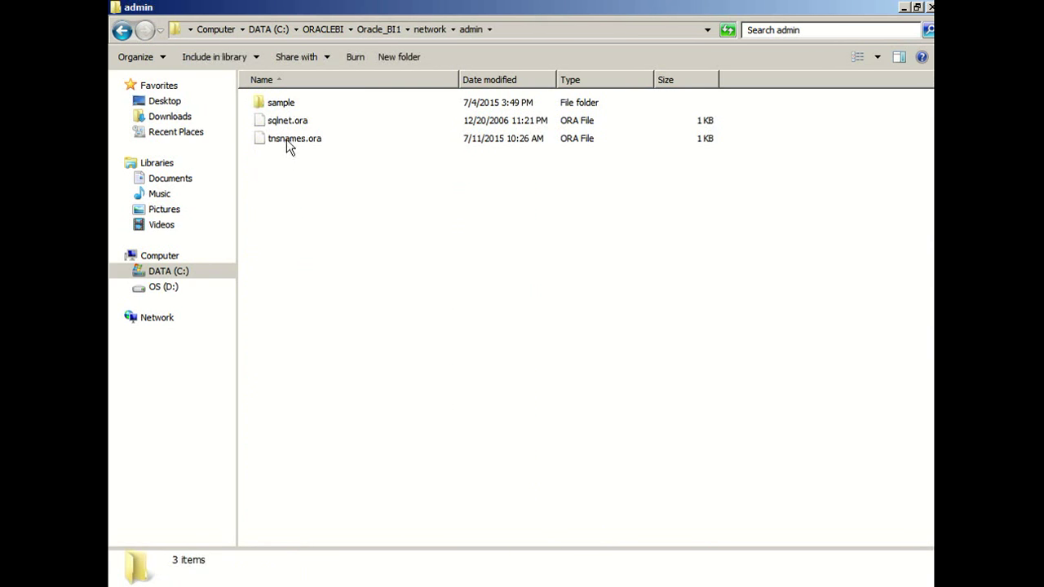
pyautogui.doubleClick(294, 138)
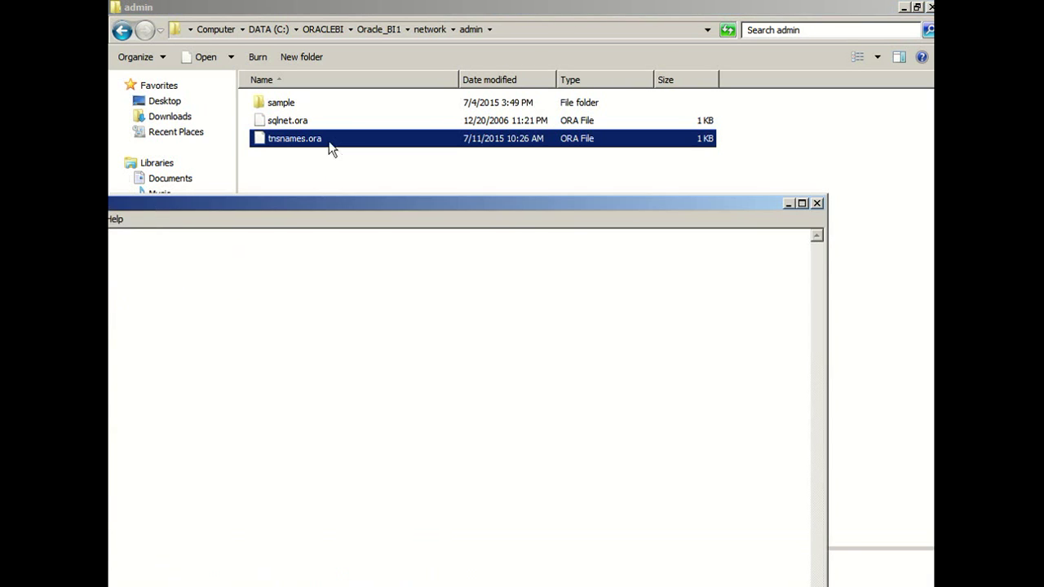
# Maximize tnsnames.ora in Notepad and highlight its RPTAPP and OLTP connection entries
pyautogui.doubleClick(293, 137)
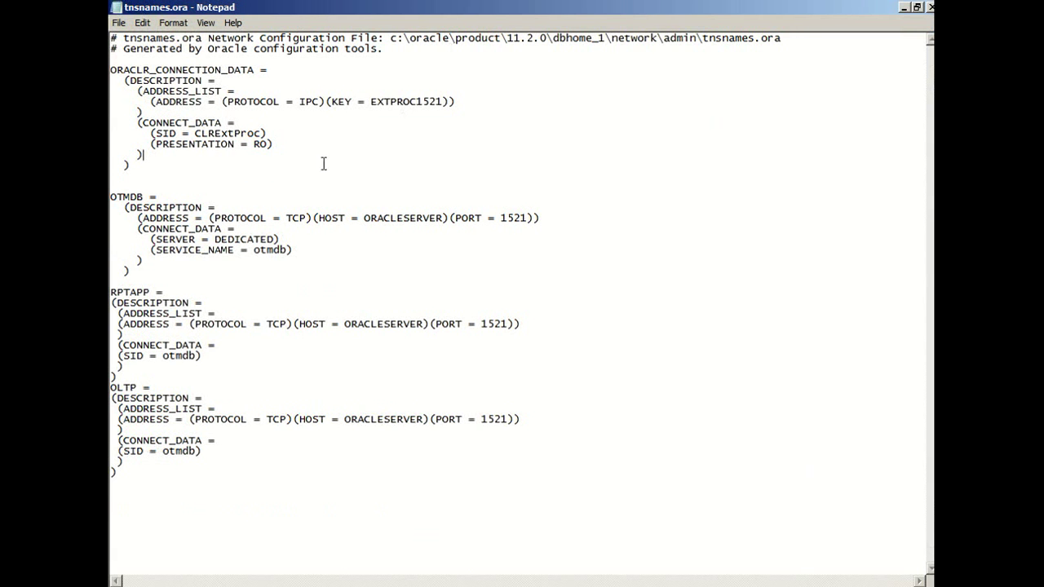
pyautogui.moveTo(110, 195); pyautogui.dragTo(294, 249)
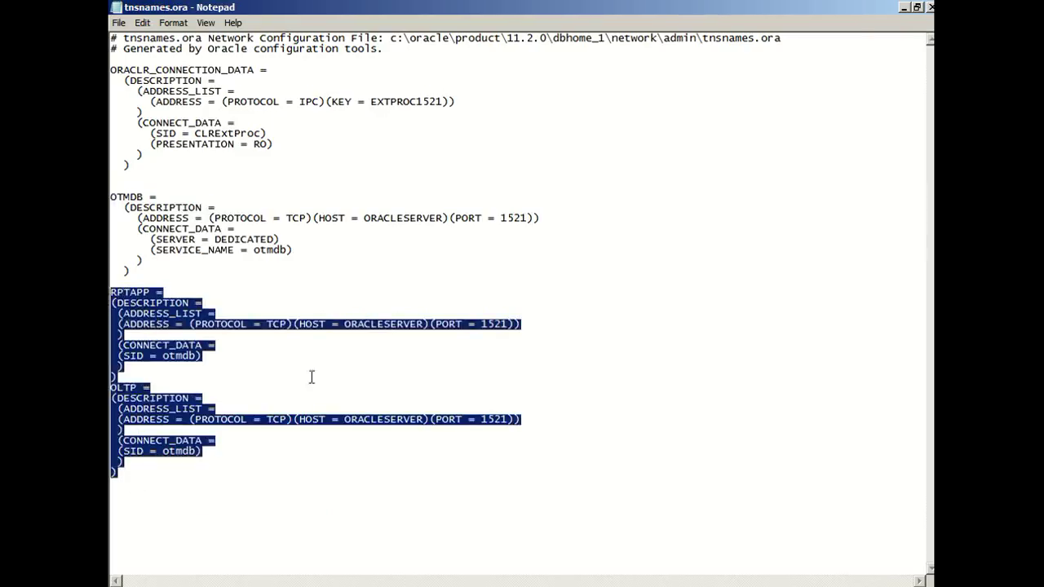
pyautogui.click(312, 377)
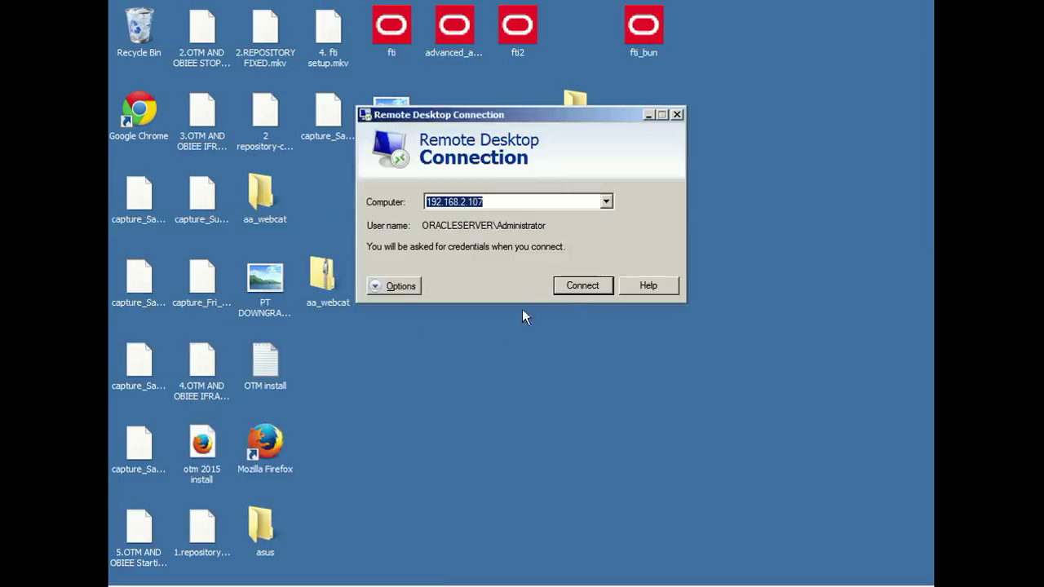
# Connect as Administrator to 192.168.2.107 and read console.log down to its serverReady message
pyautogui.click(582, 286)
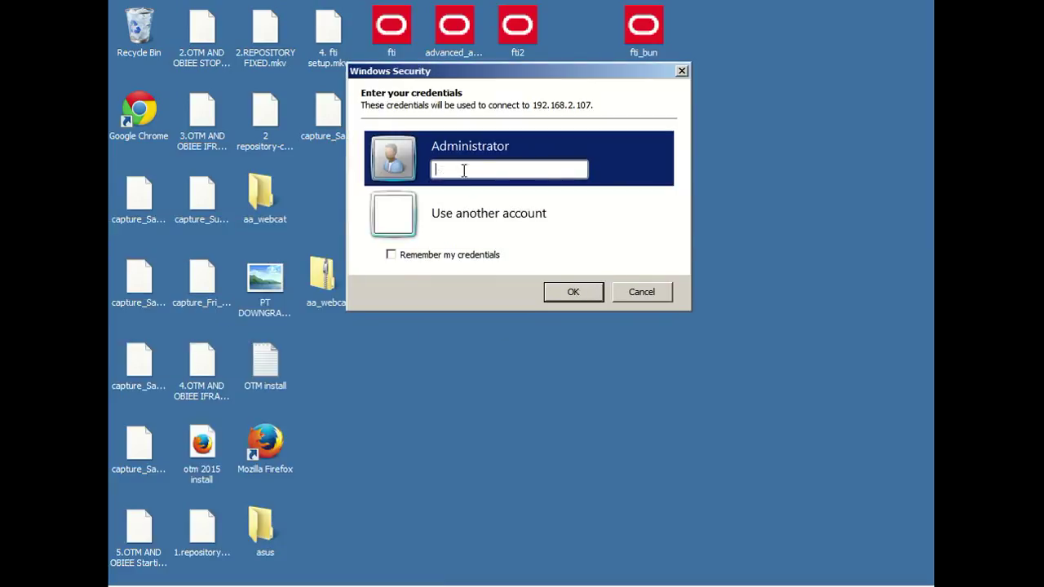
pyautogui.write('password')
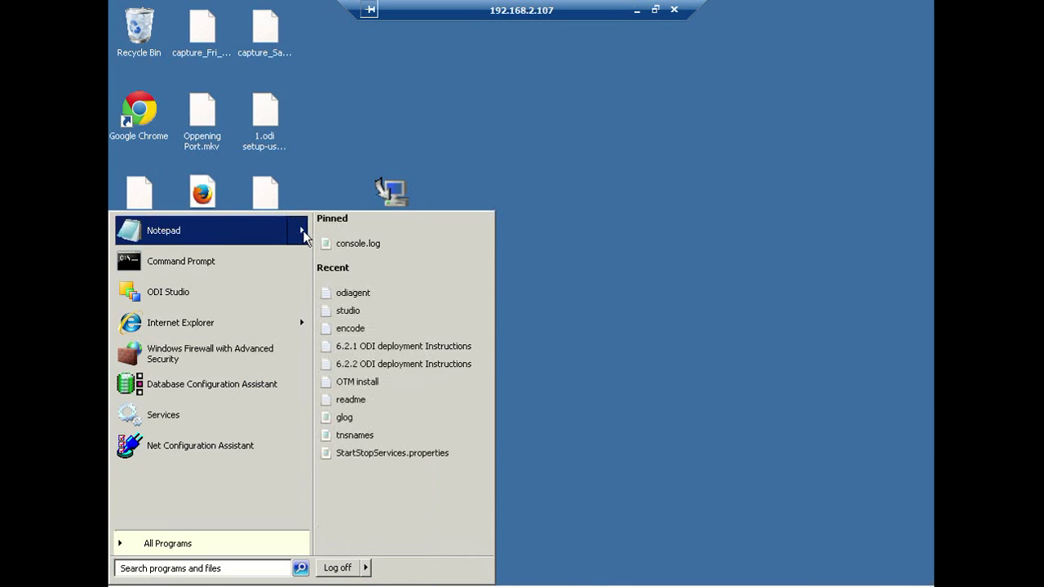
pyautogui.click(357, 243)
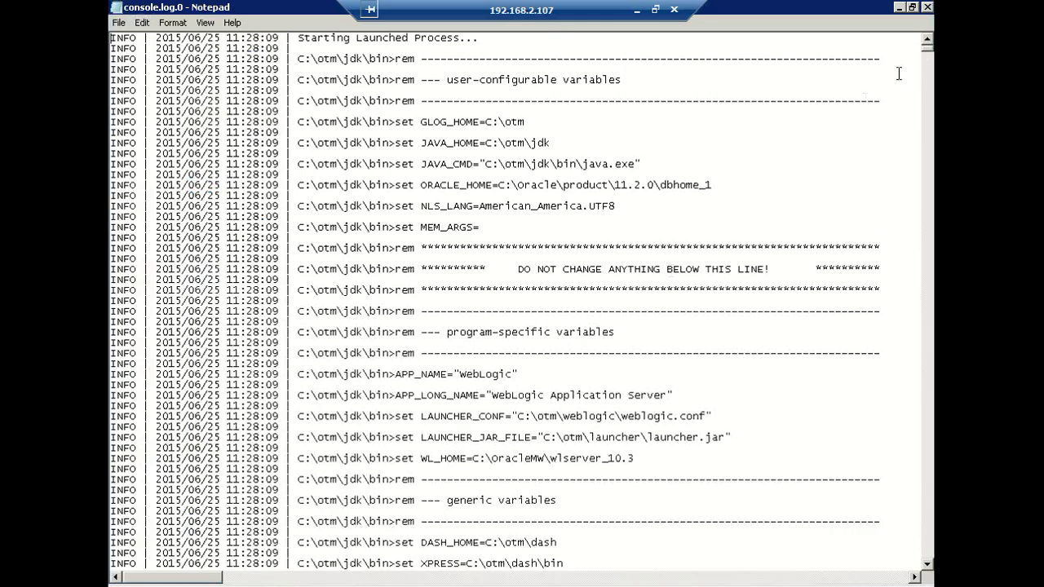
pyautogui.scroll(-3)
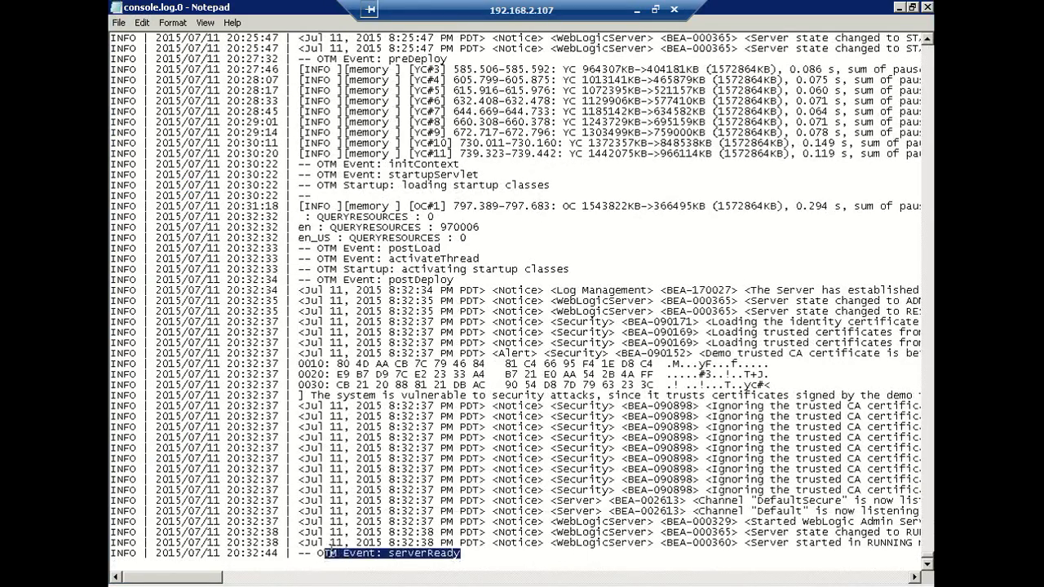
pyautogui.click(637, 9)
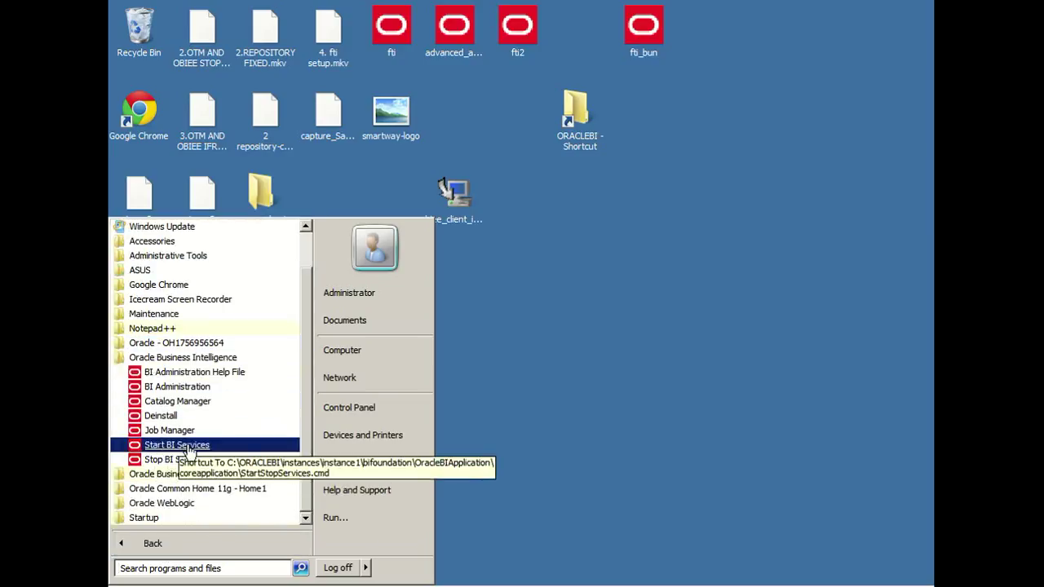
# Launch Start BI Services and then BI Administration from the Oracle Business Intelligence menu
pyautogui.click(176, 443)
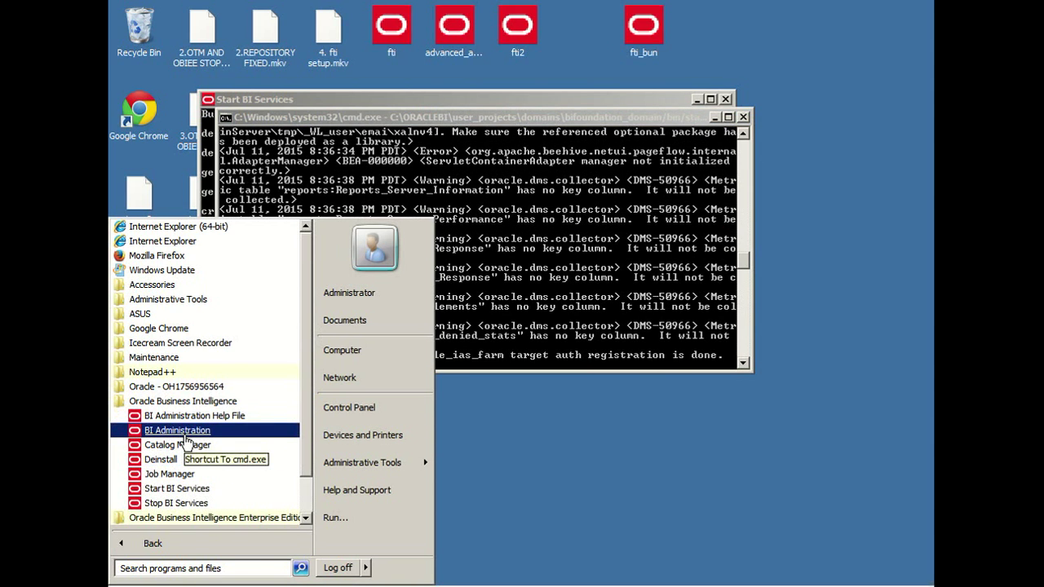
pyautogui.click(176, 430)
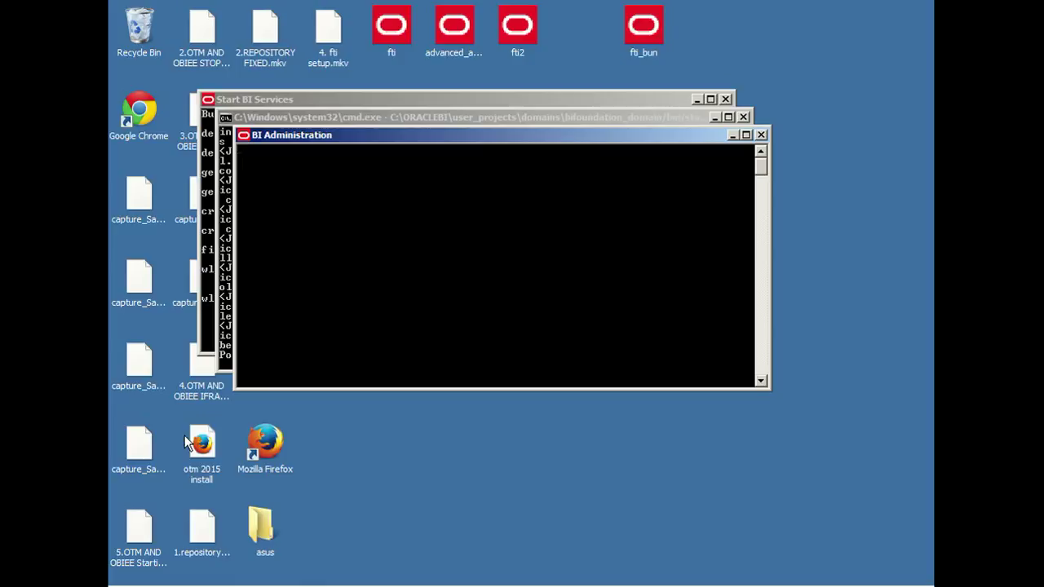
pyautogui.moveTo(400, 166)
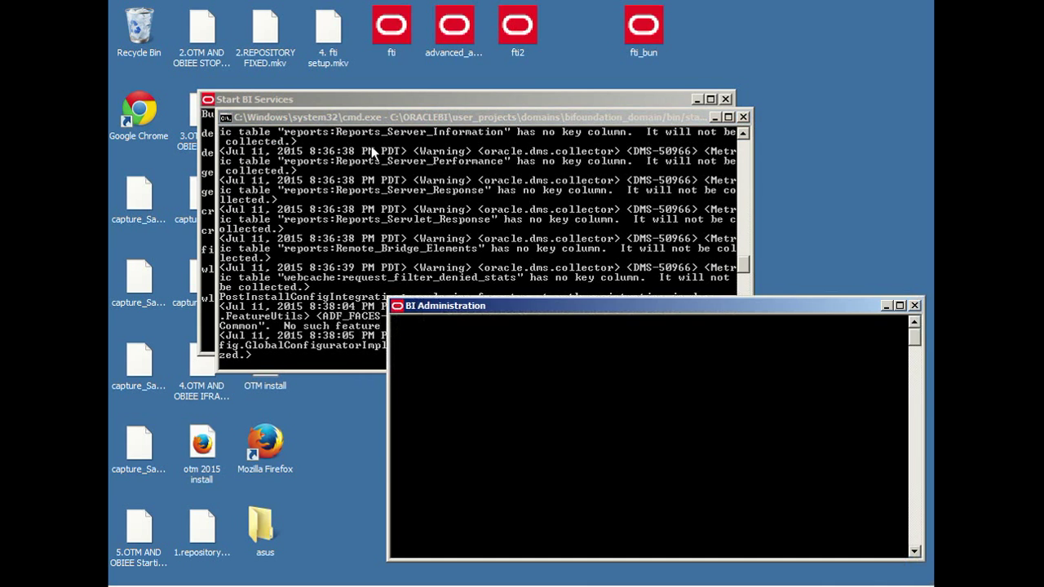
pyautogui.click(269, 99)
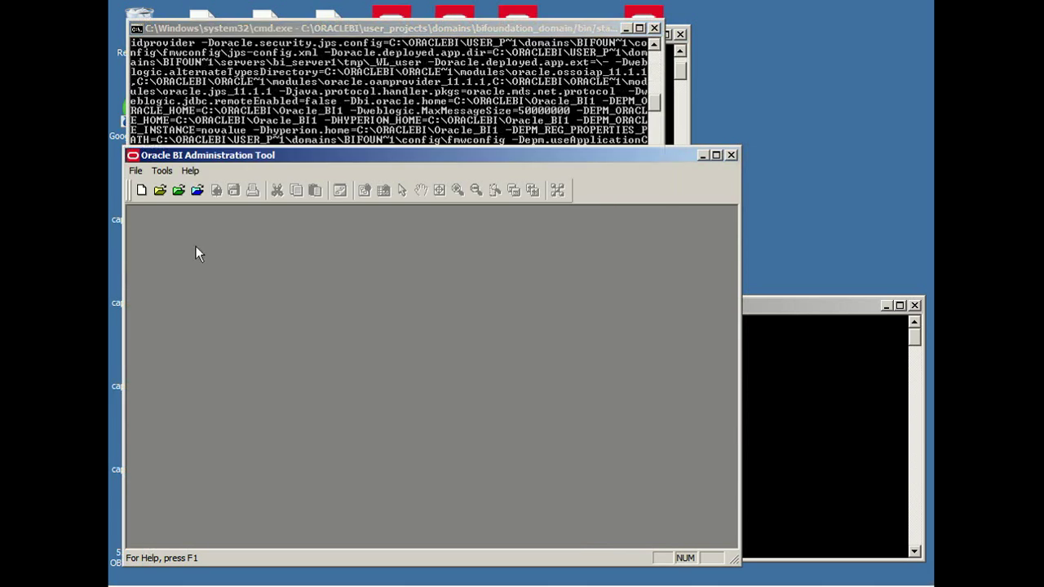
# Load fti_bun.rpd offline, confirming the repository password
pyautogui.click(136, 171)
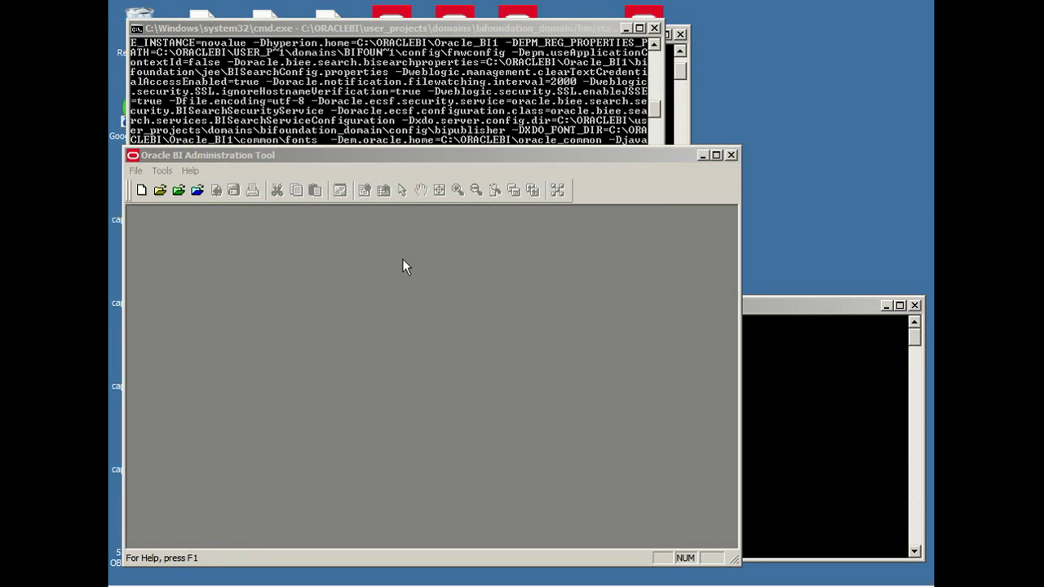
pyautogui.click(160, 189)
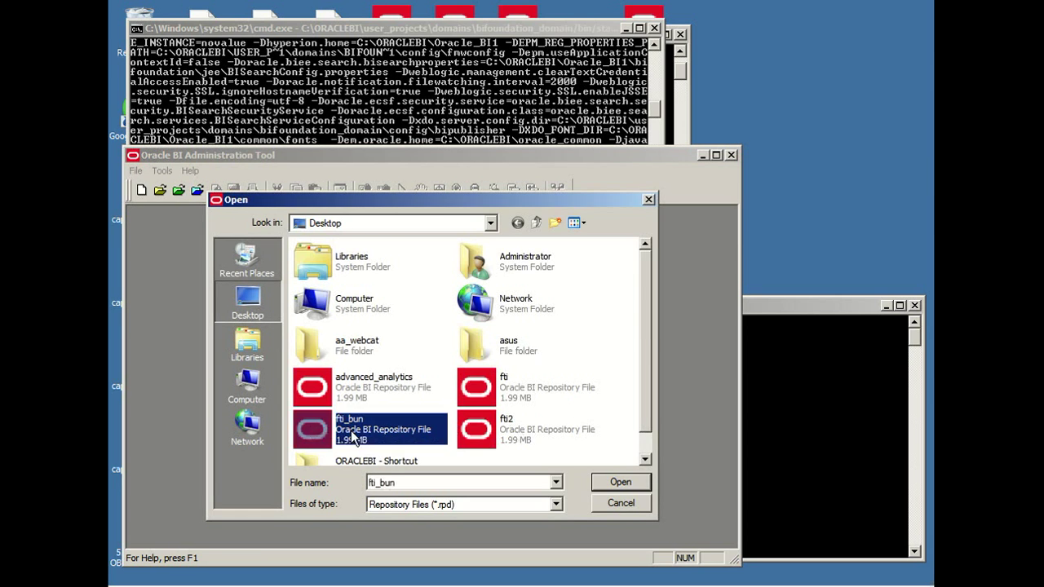
pyautogui.click(620, 483)
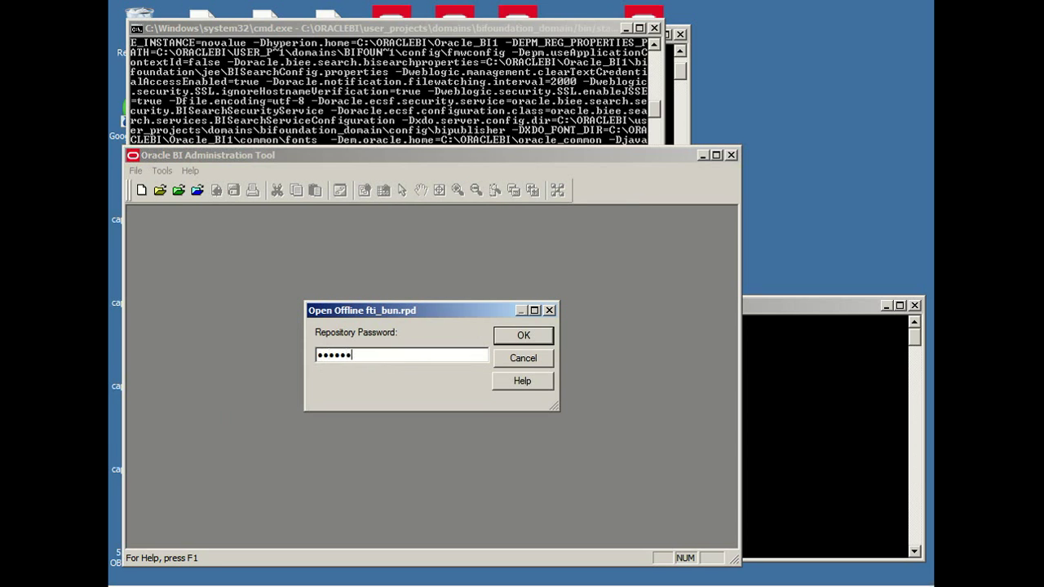
pyautogui.click(522, 336)
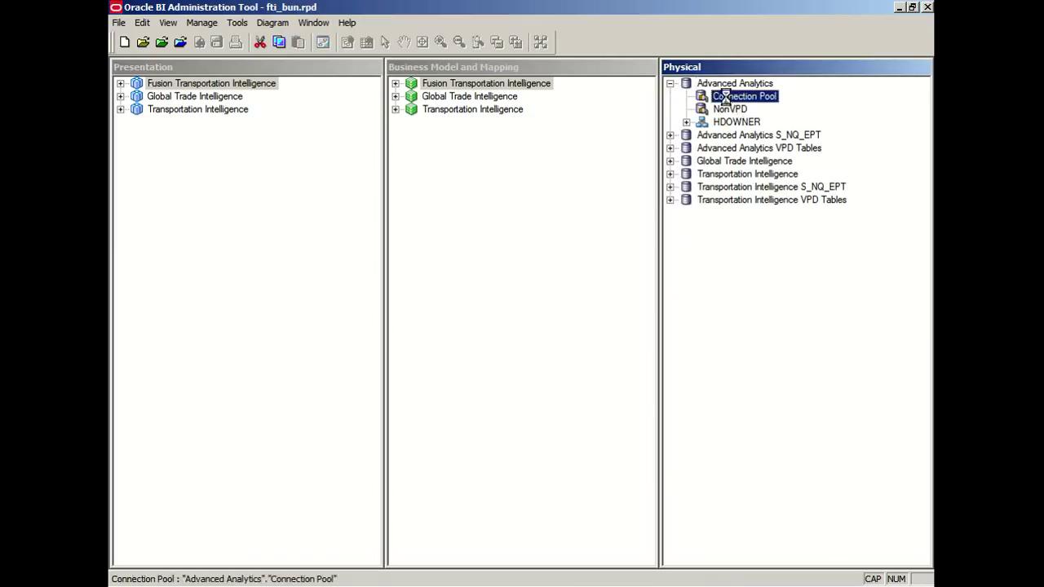
# Inspect the Advanced Analytics and S_NQ_EPTNonVPD connection pool properties
pyautogui.doubleClick(744, 95)
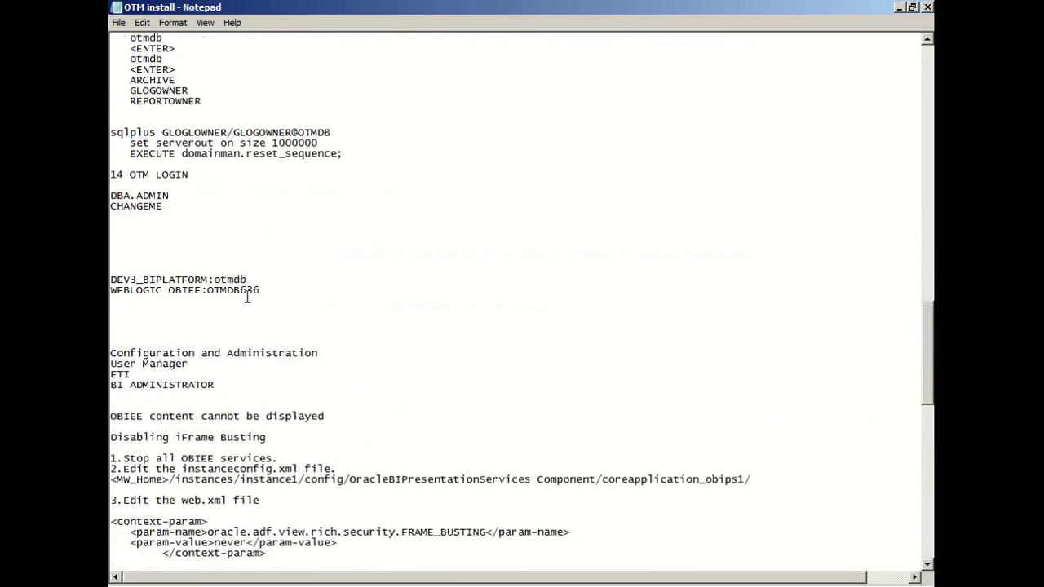
pyautogui.scroll(-3)
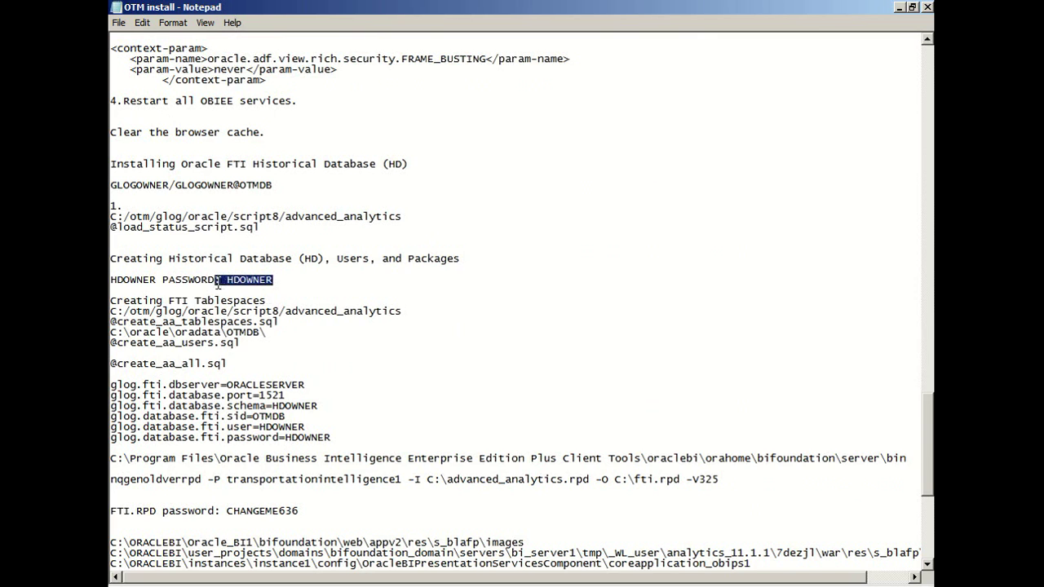
pyautogui.click(458, 359)
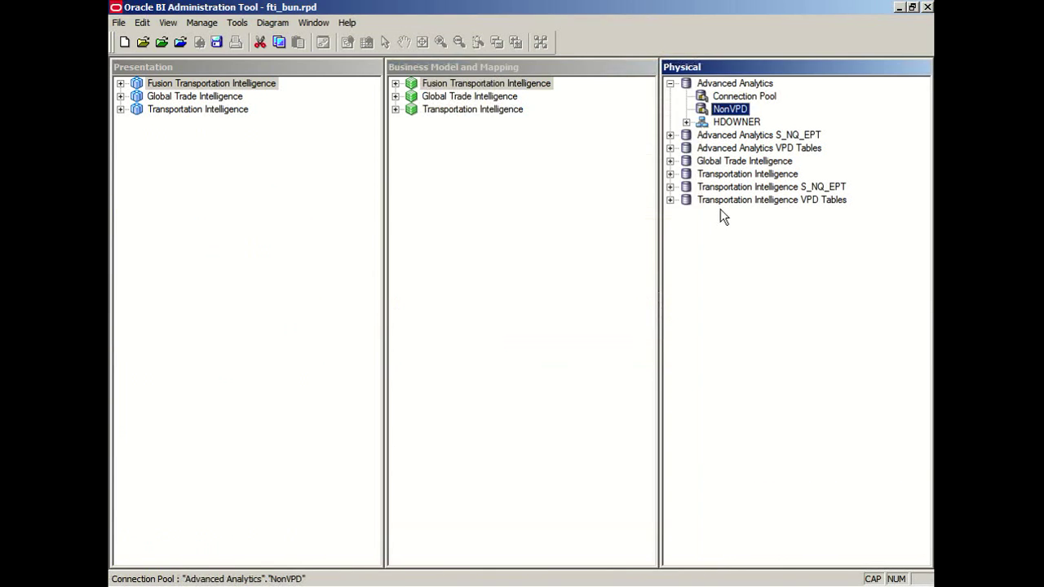
pyautogui.doubleClick(752, 199)
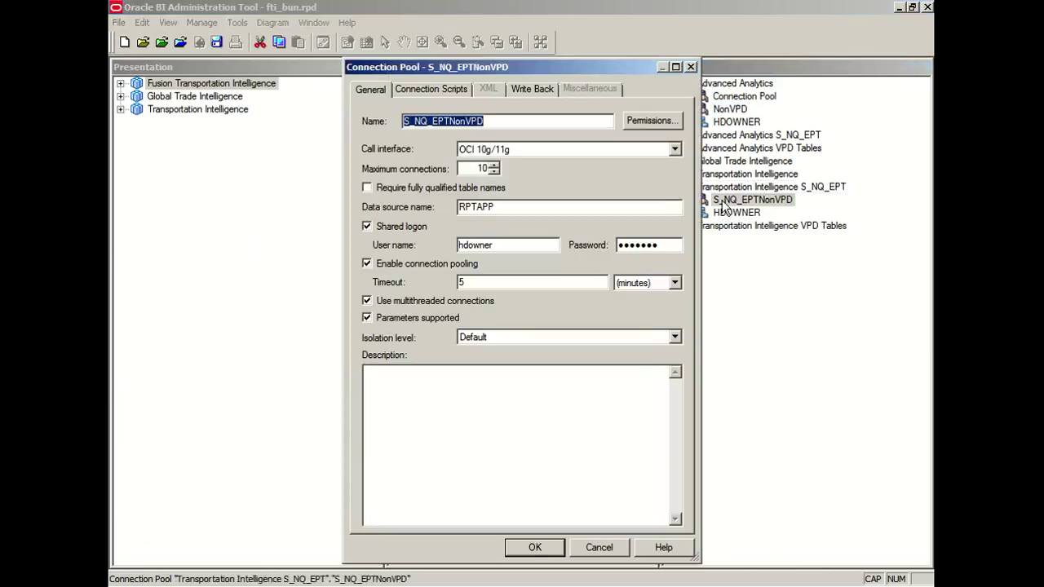
pyautogui.click(599, 548)
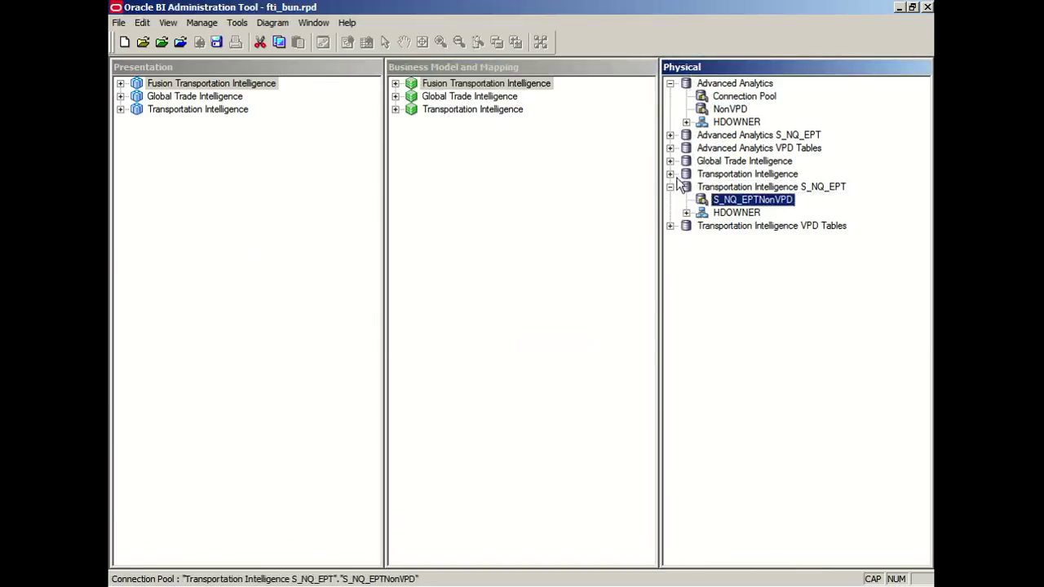
# Inspect the Transportation Intelligence OLTP connection pool, then close the repository without saving
pyautogui.click(670, 173)
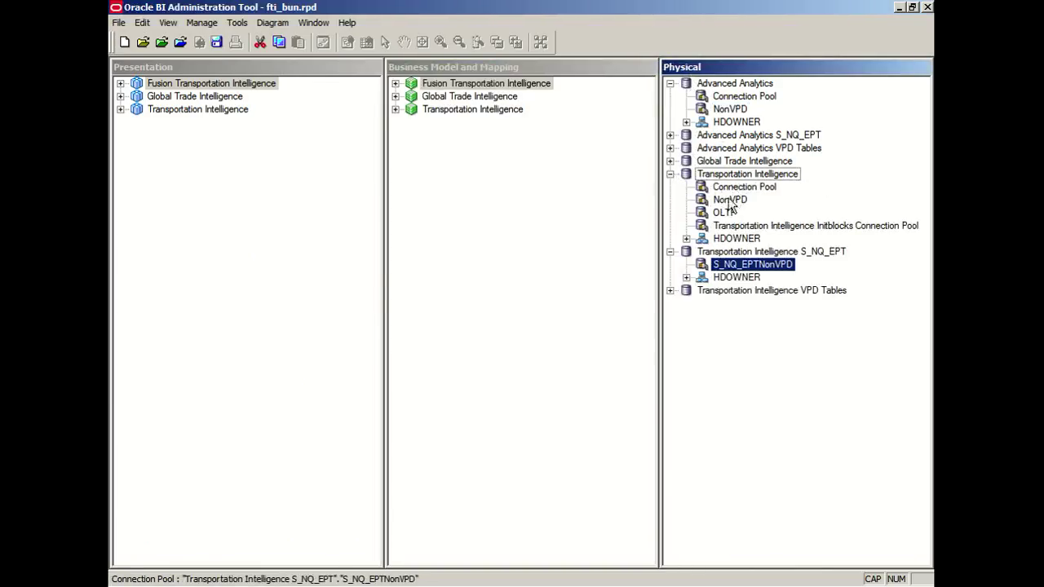
pyautogui.doubleClick(729, 199)
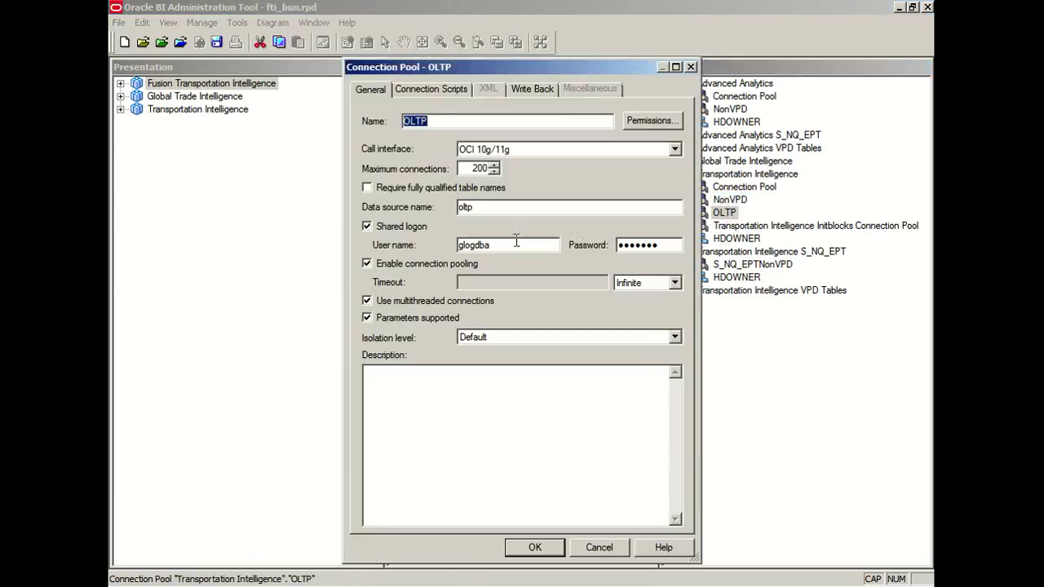
pyautogui.click(650, 245)
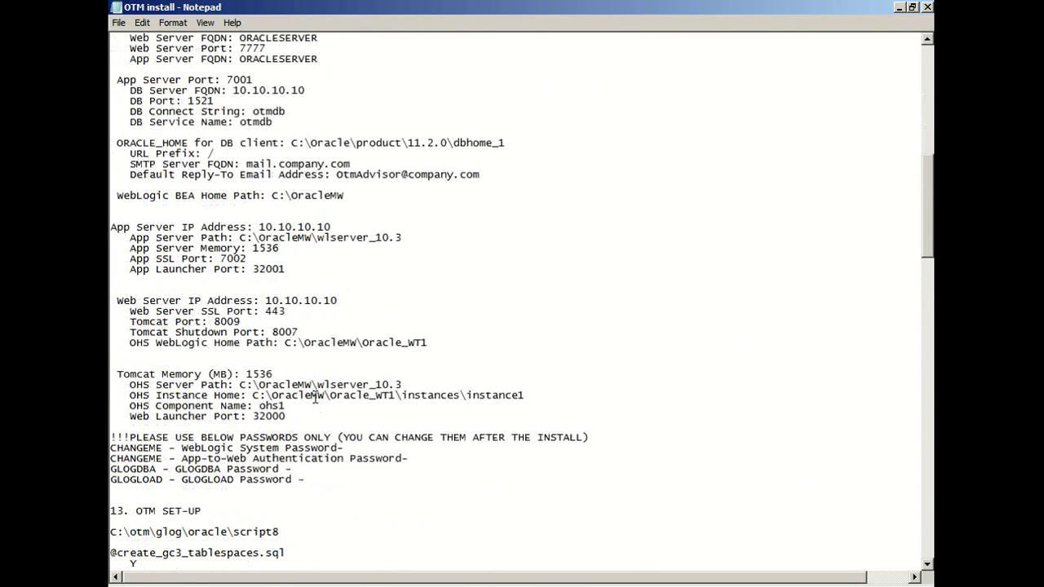
pyautogui.scroll(-3)
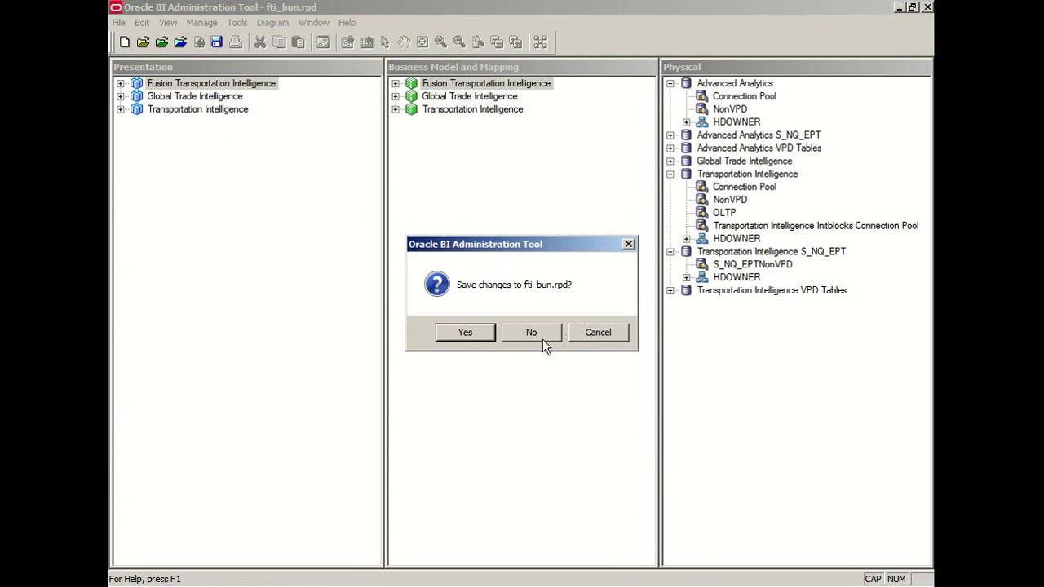
pyautogui.click(532, 333)
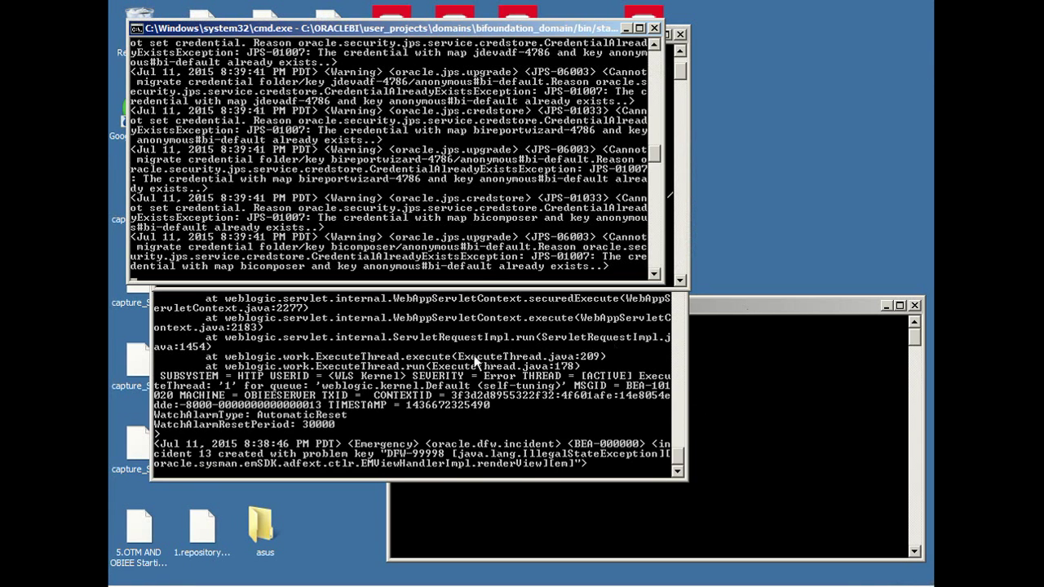